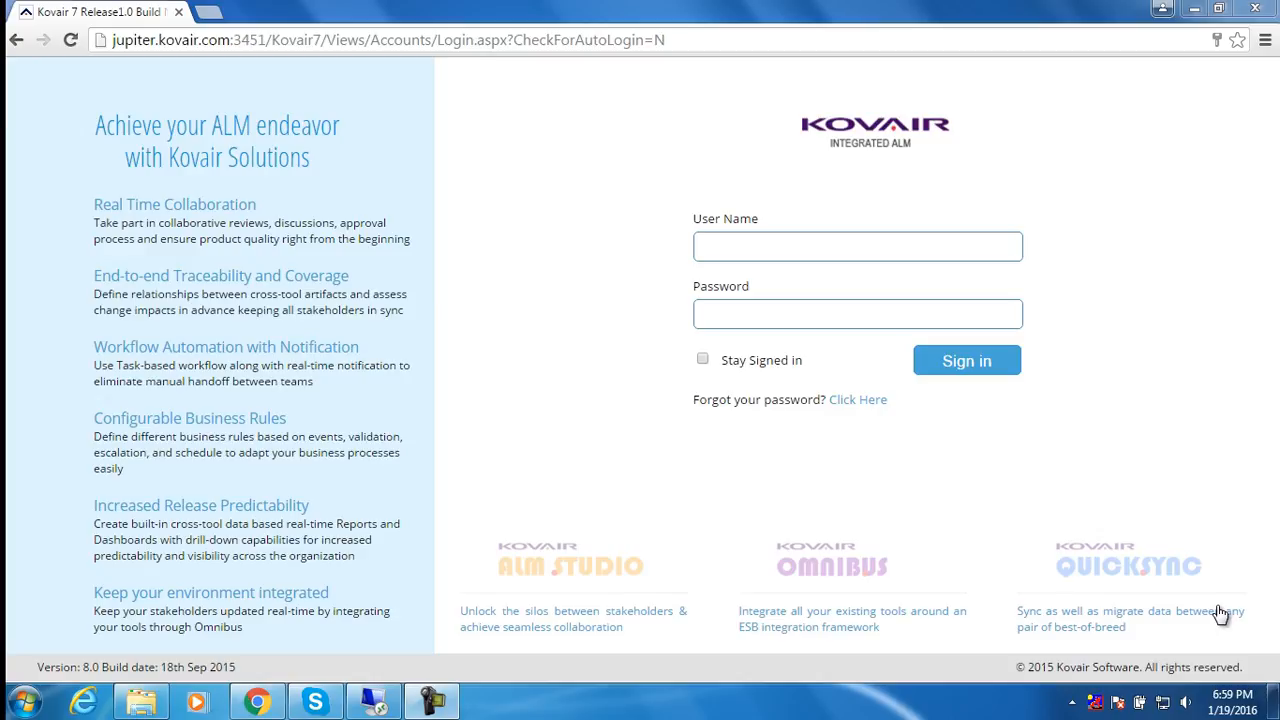
Step: Sign in to Kovair ALM with the saved user name, landing on the My Tasks home page
{"action": "left_click", "coordinate": [857, 246]}
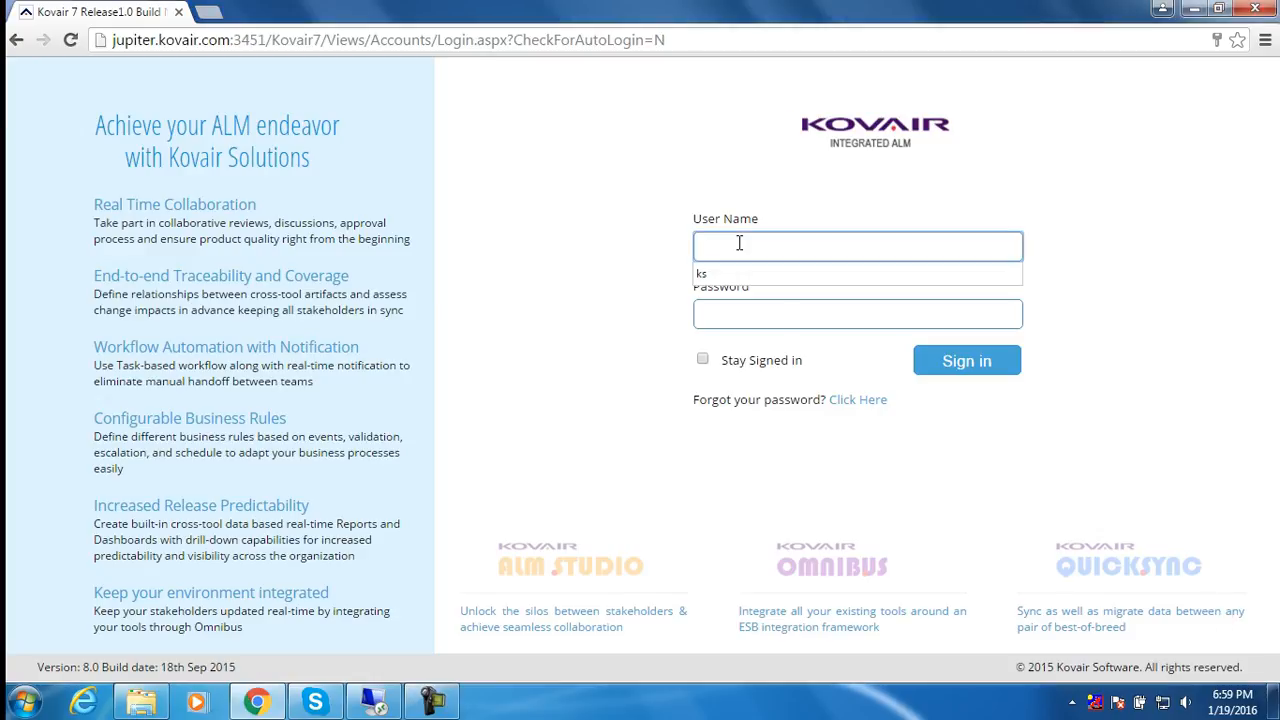
{"action": "left_click", "coordinate": [857, 313]}
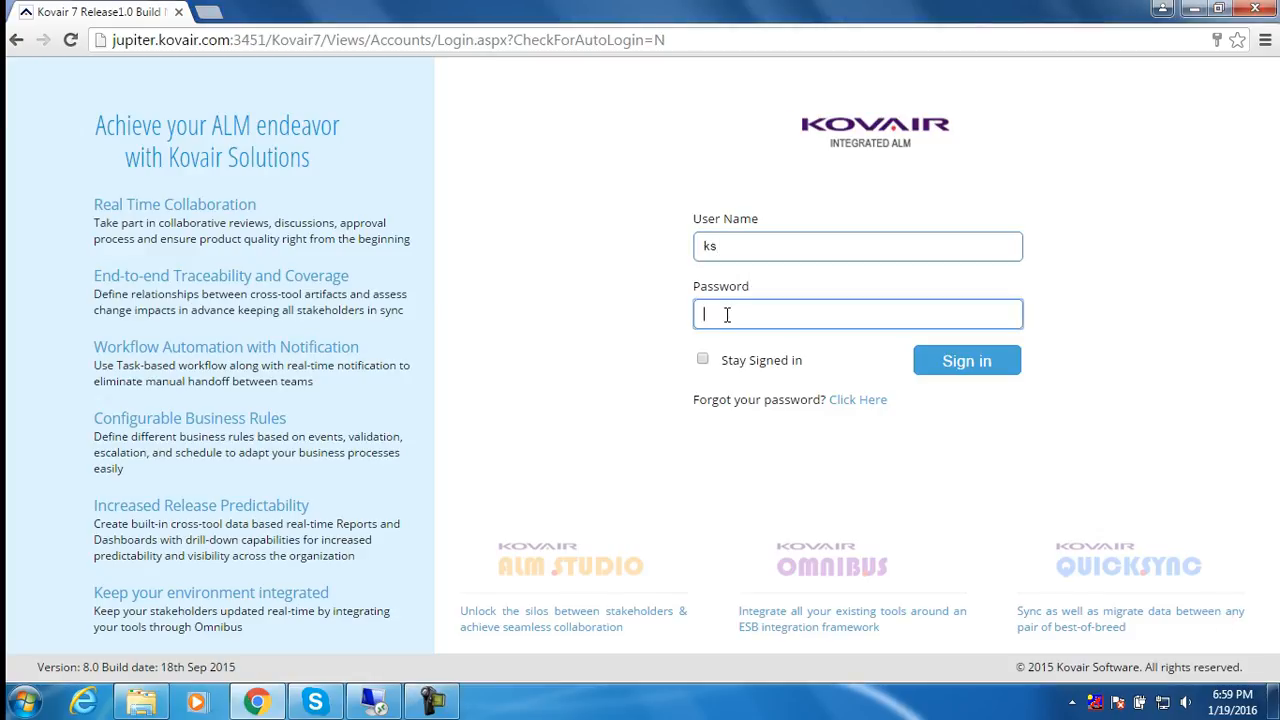
{"action": "left_click", "coordinate": [966, 360]}
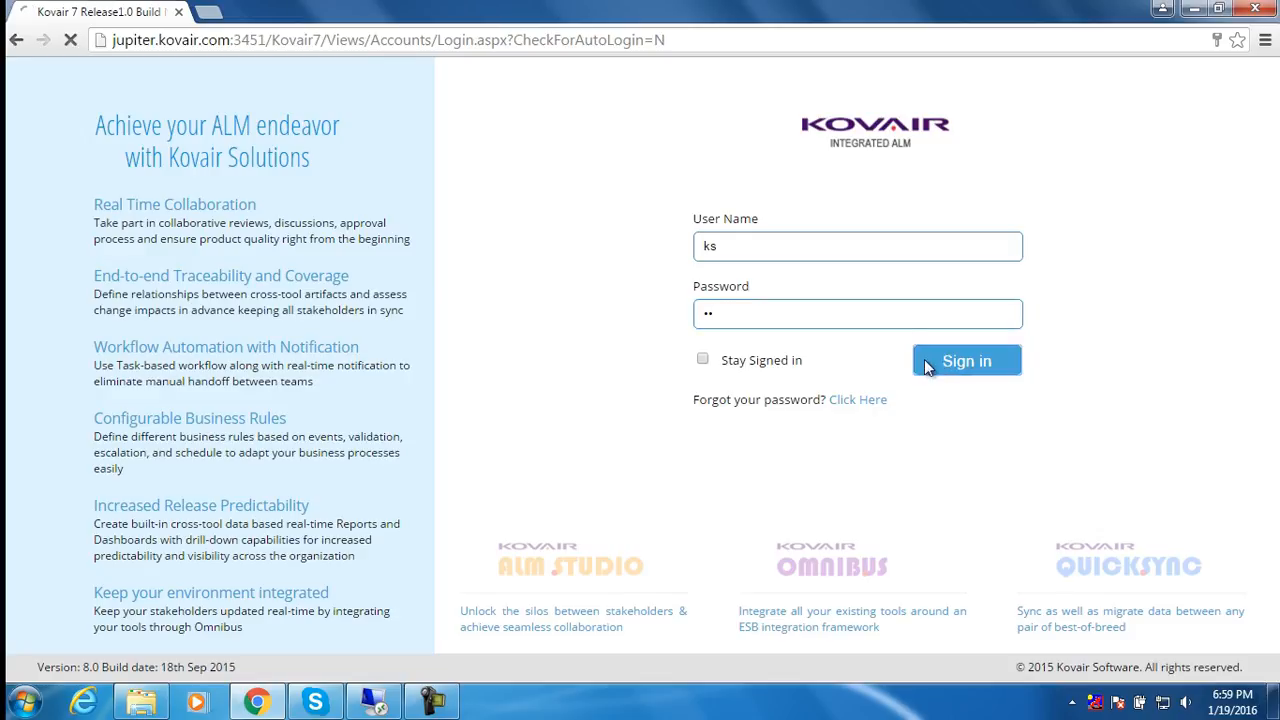
{"action": "left_click", "coordinate": [966, 360]}
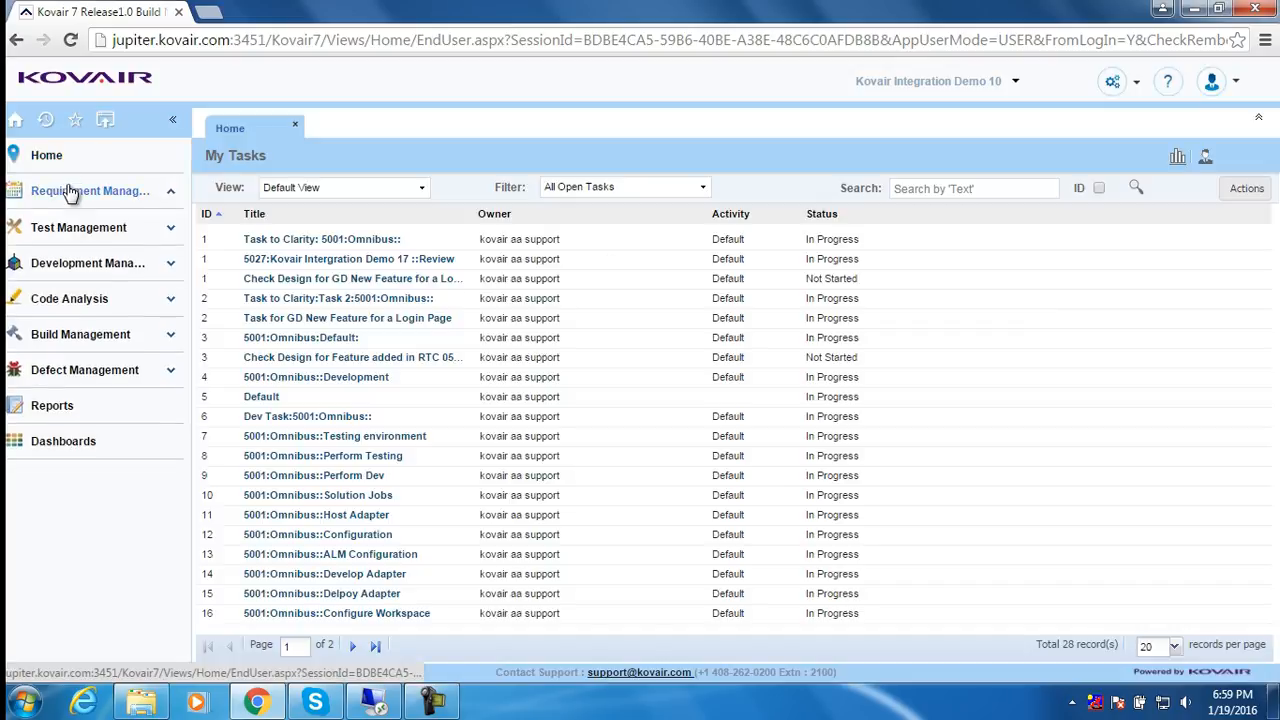
Step: Start a blank Create New Requirements form from the Requirements list
{"action": "left_click", "coordinate": [74, 222]}
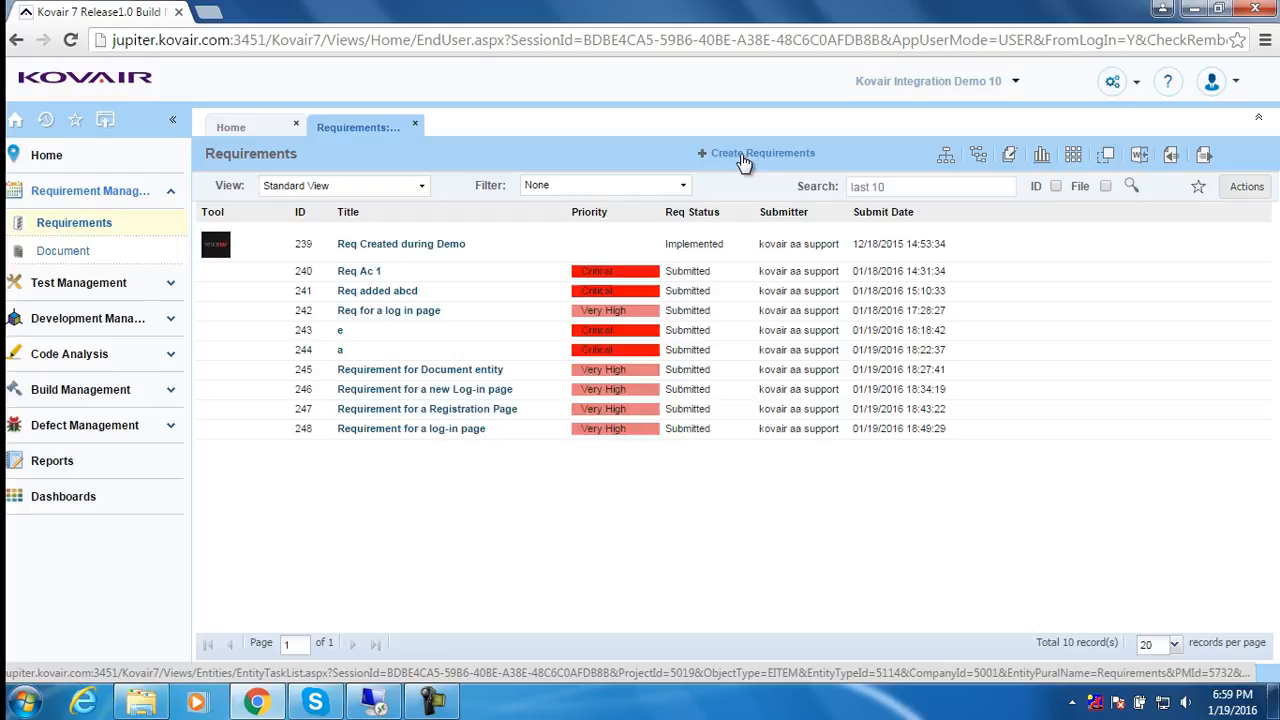
{"action": "left_click", "coordinate": [763, 152]}
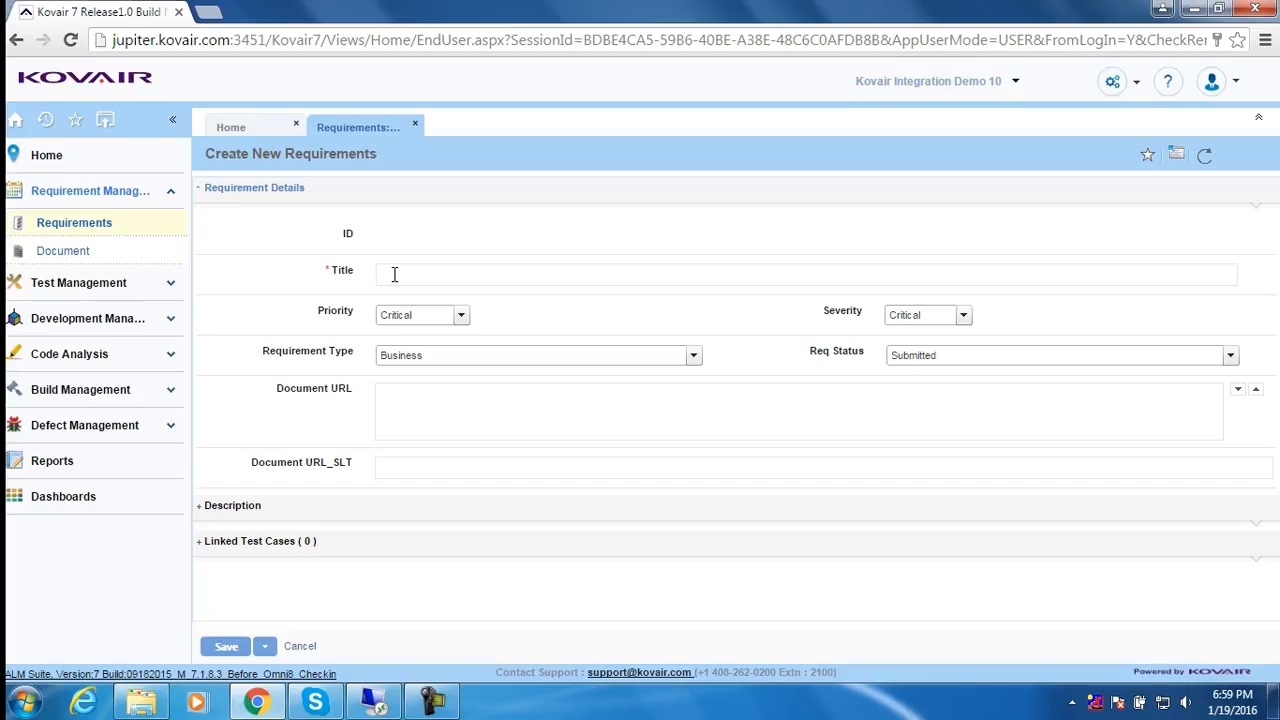
Step: Title the requirement 'Requirement for a Registration Page'
{"action": "type", "text": "requ"}
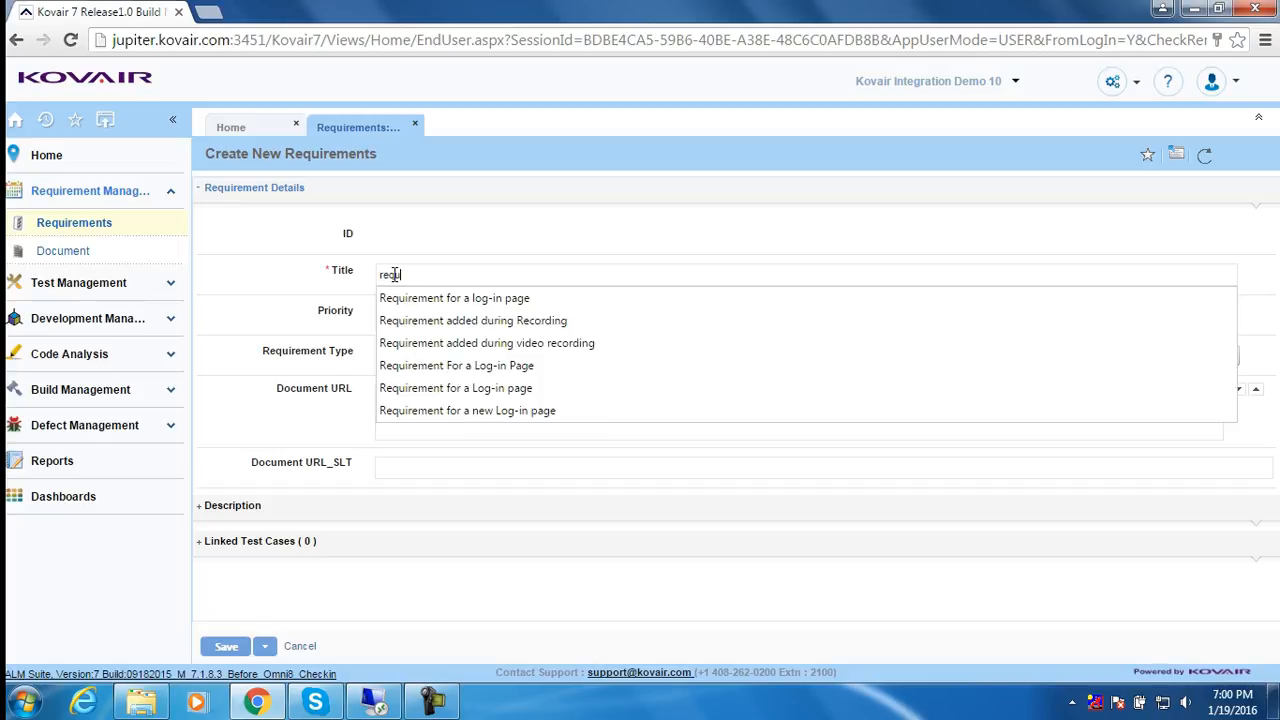
{"action": "type", "text": "requirement for a Reg"}
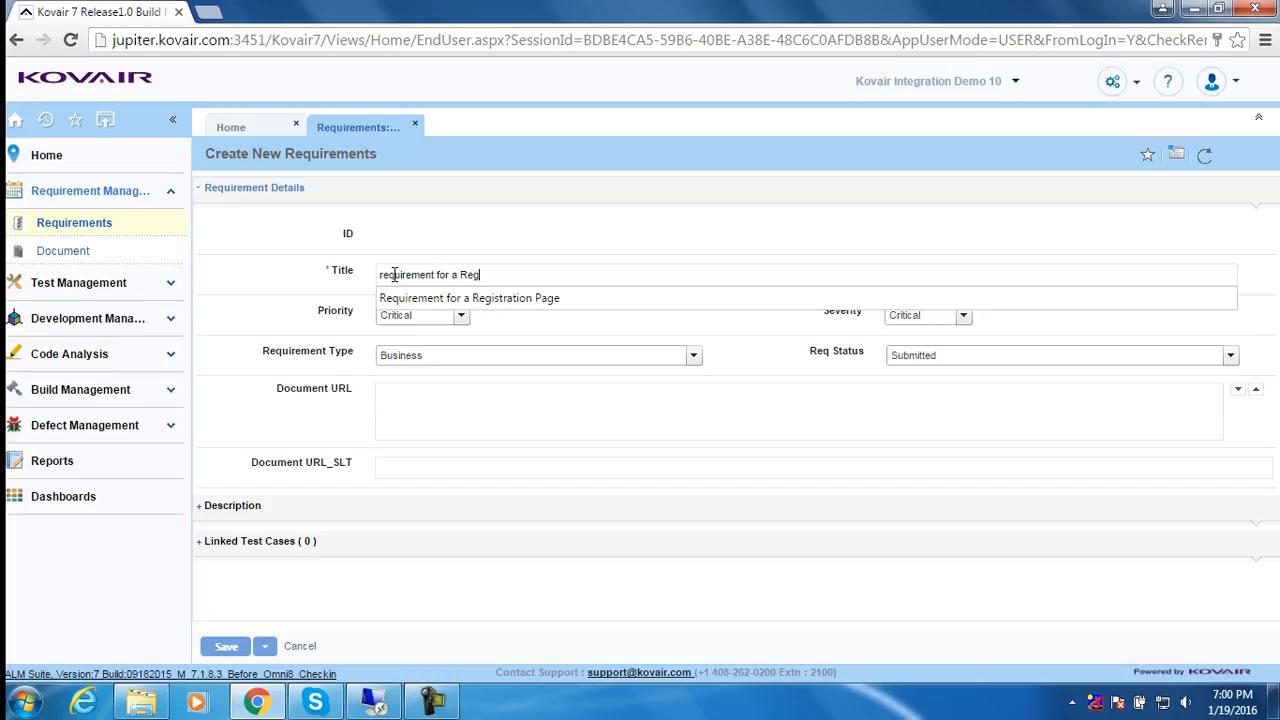
{"action": "type", "text": "istration"}
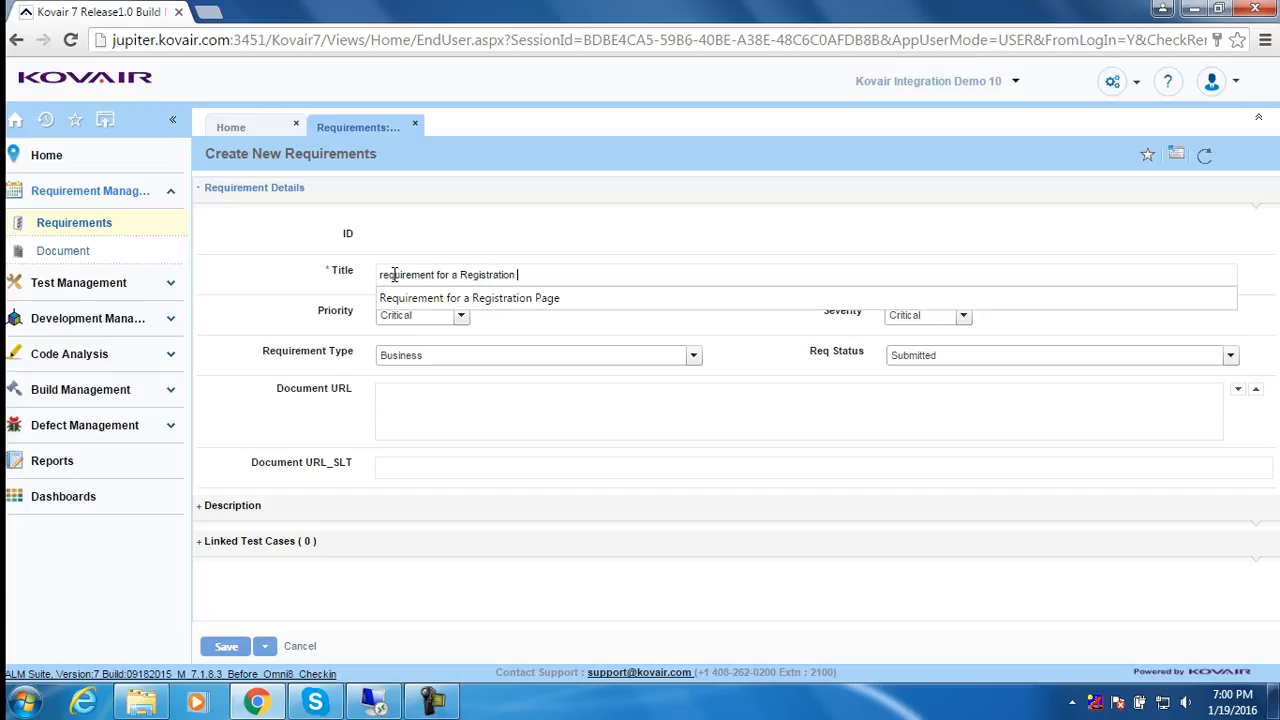
{"action": "type", "text": "Page"}
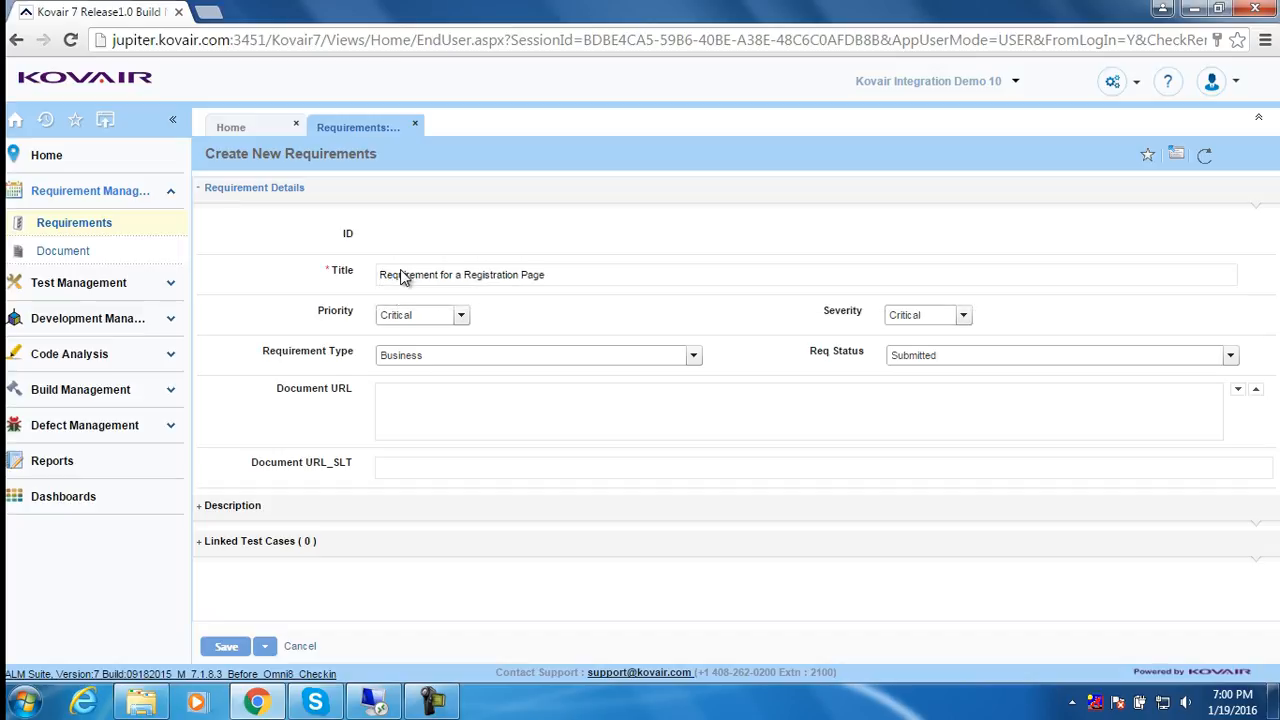
Step: Set Priority to Very High and Severity to High, then save the requirement
{"action": "left_click", "coordinate": [460, 315]}
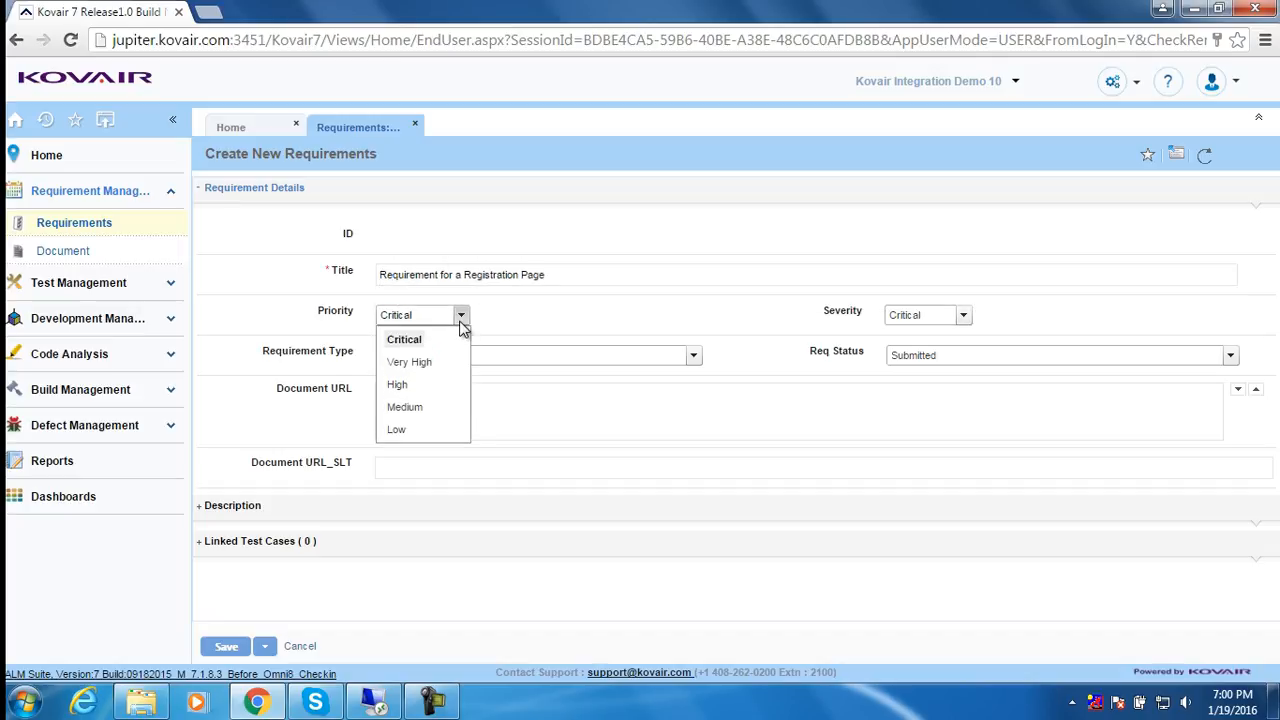
{"action": "left_click", "coordinate": [409, 362]}
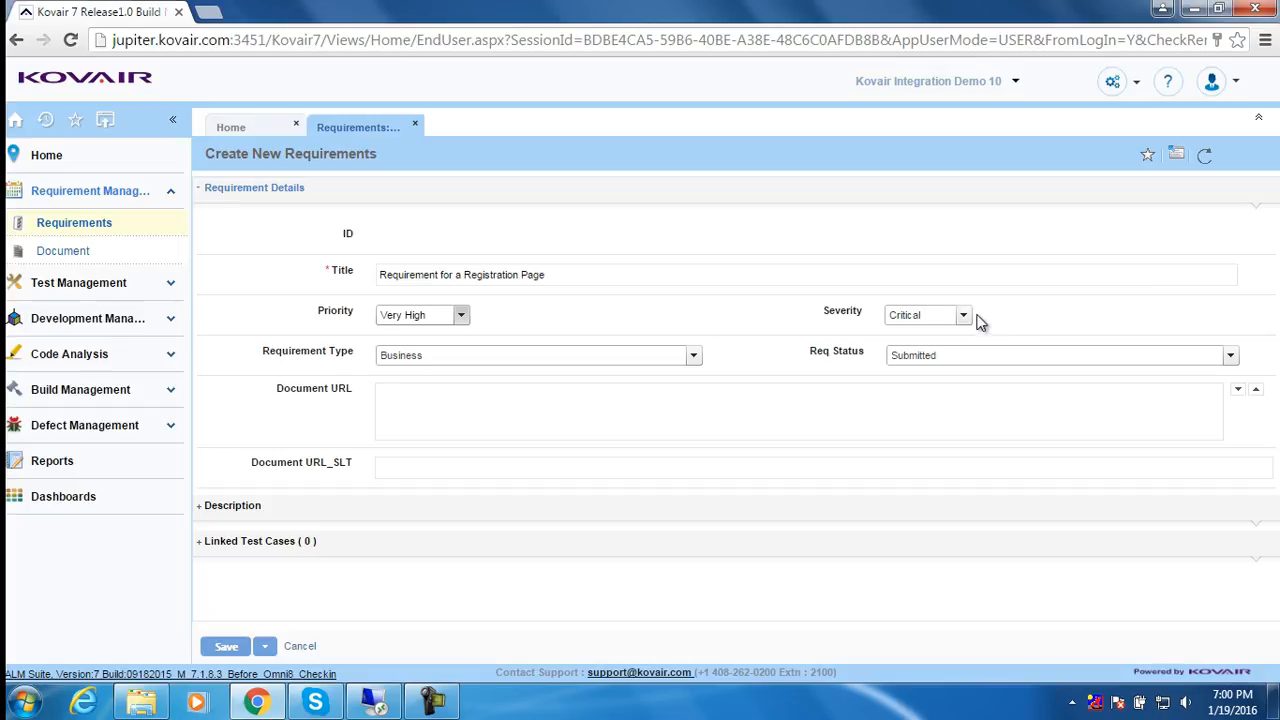
{"action": "left_click", "coordinate": [962, 314]}
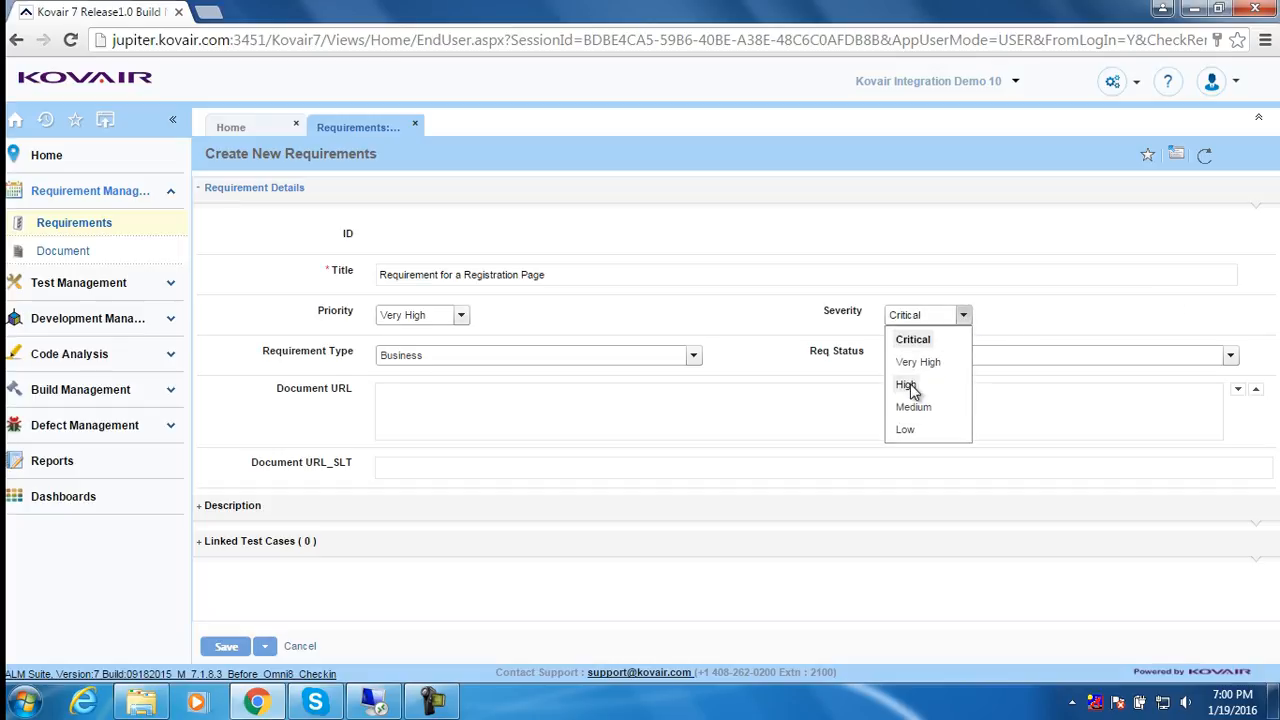
{"action": "left_click", "coordinate": [905, 385]}
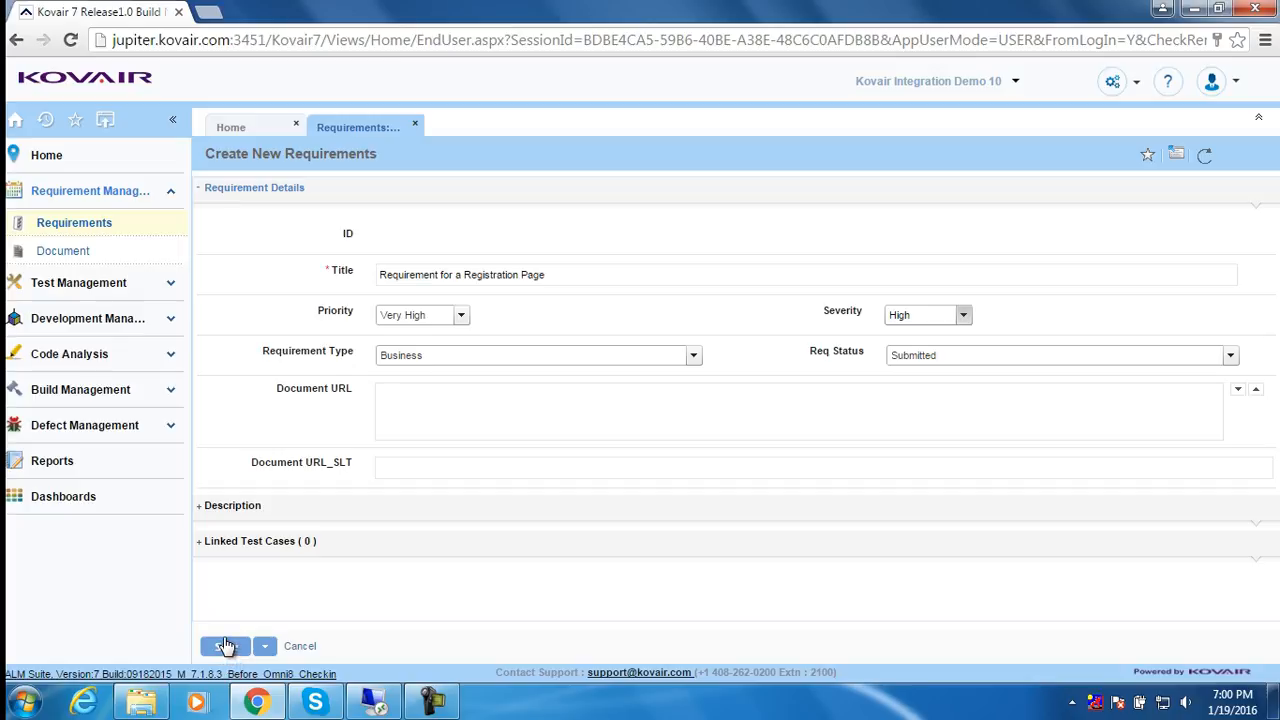
{"action": "left_click", "coordinate": [225, 646]}
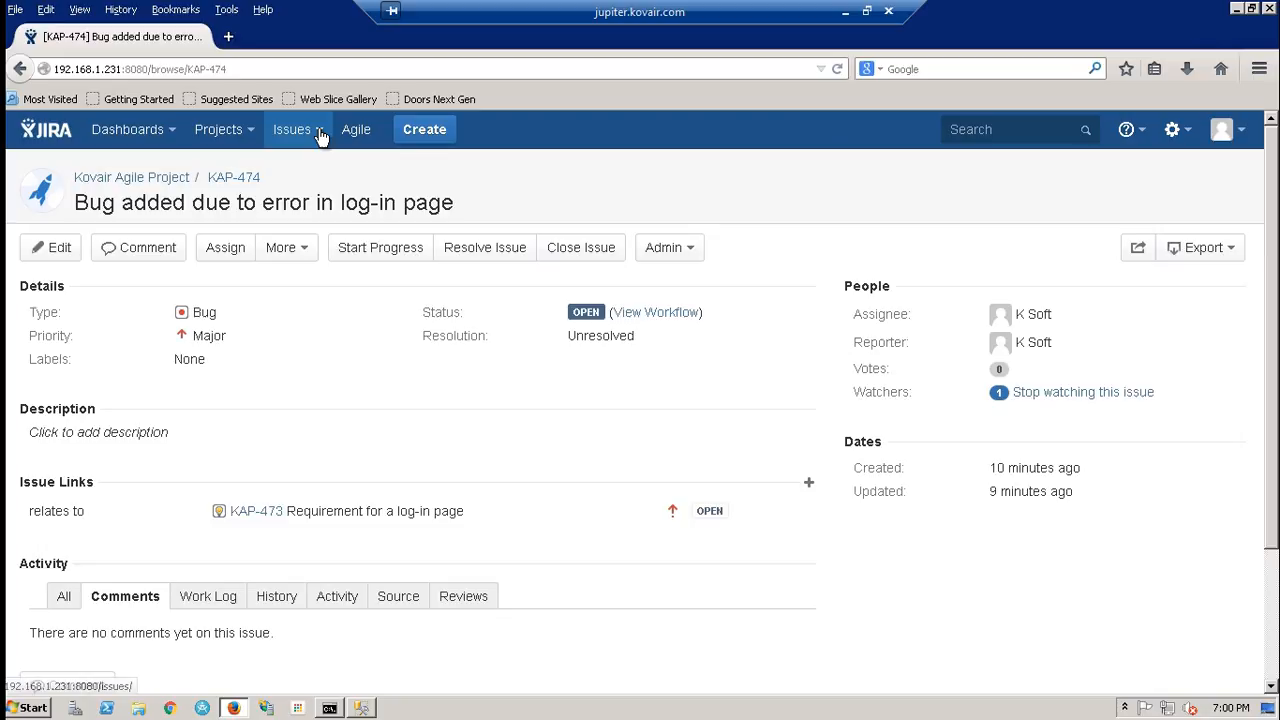
Step: Show My Open Issues in Jira and refresh so the synced requirement KAP-475 appears
{"action": "left_click", "coordinate": [293, 129]}
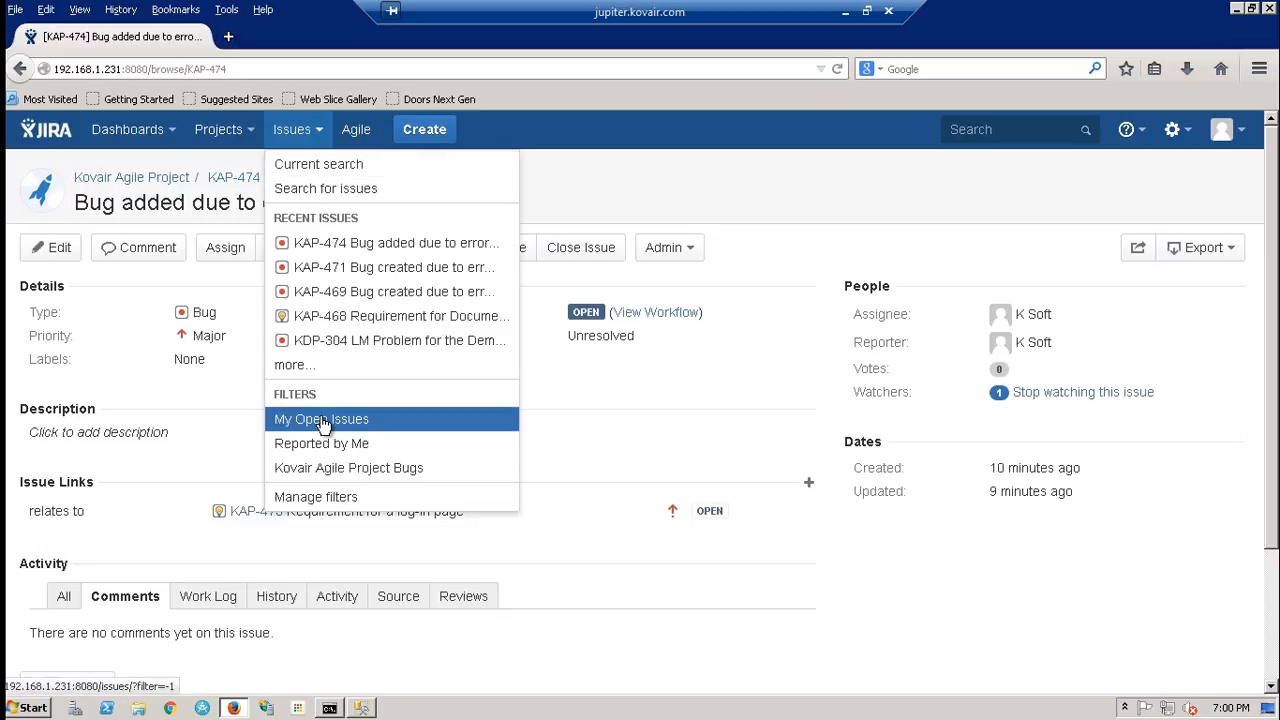
{"action": "left_click", "coordinate": [321, 419]}
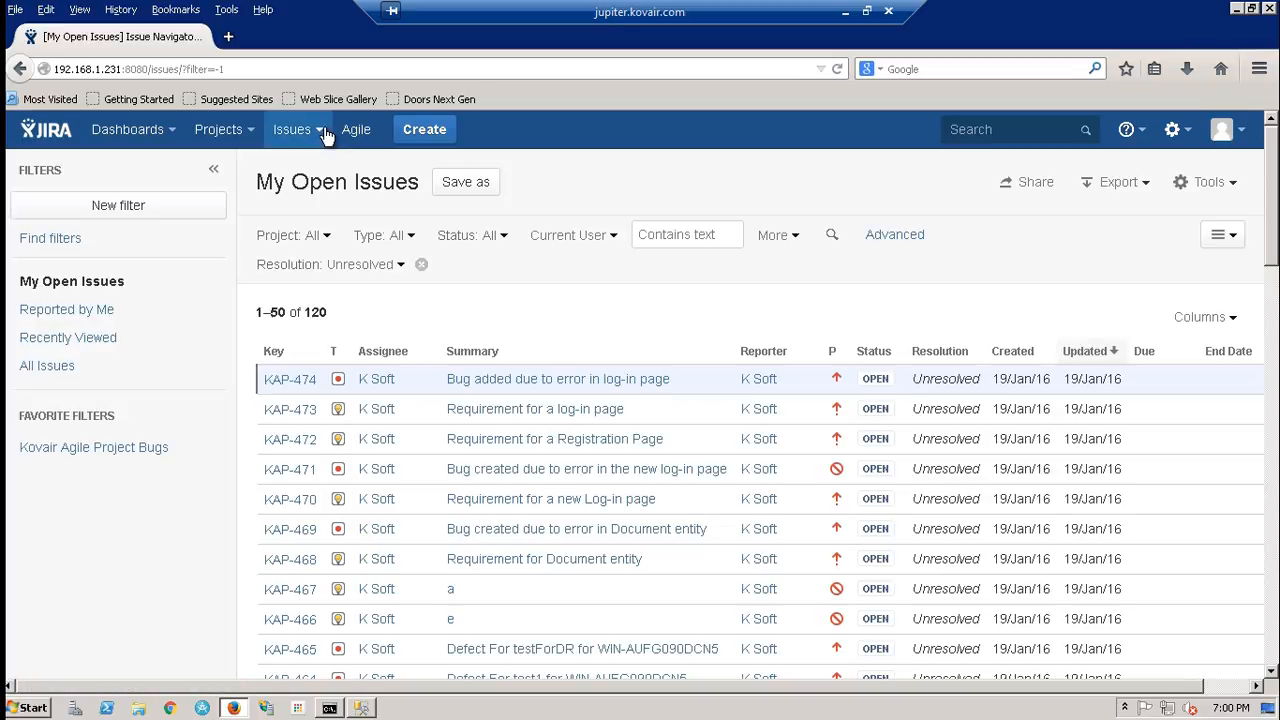
{"action": "left_click", "coordinate": [292, 129]}
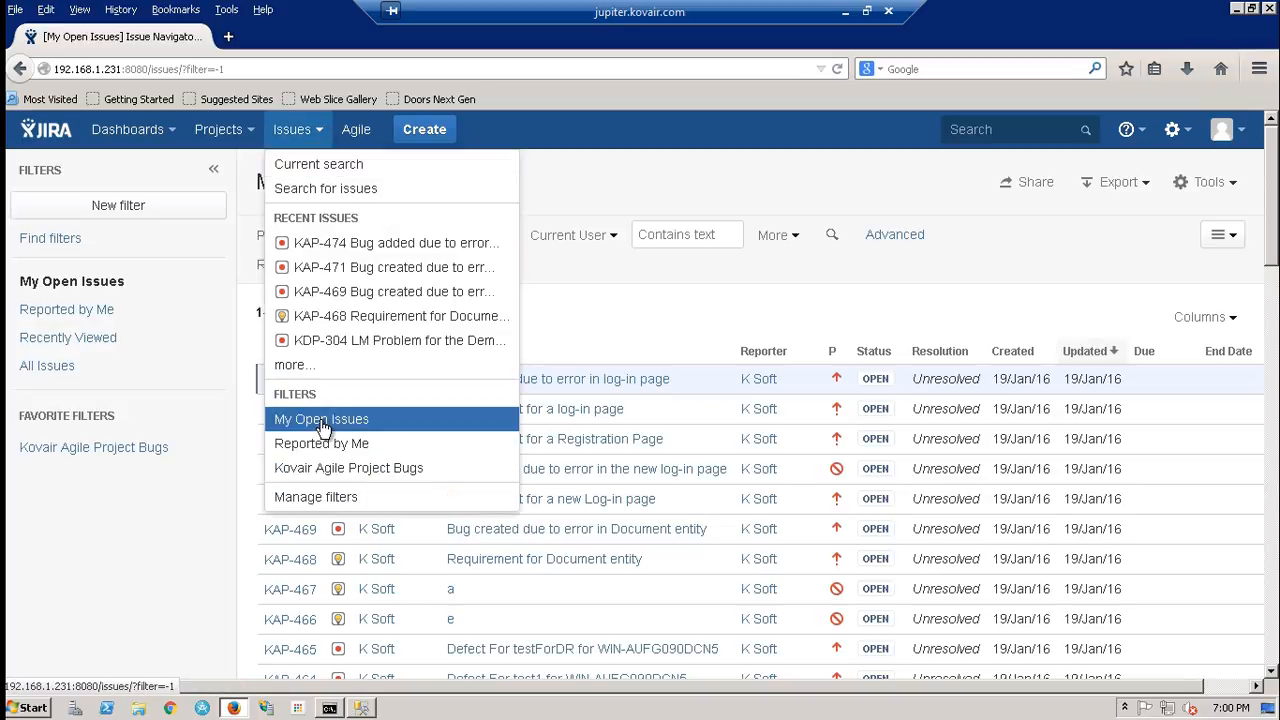
{"action": "left_click", "coordinate": [321, 418]}
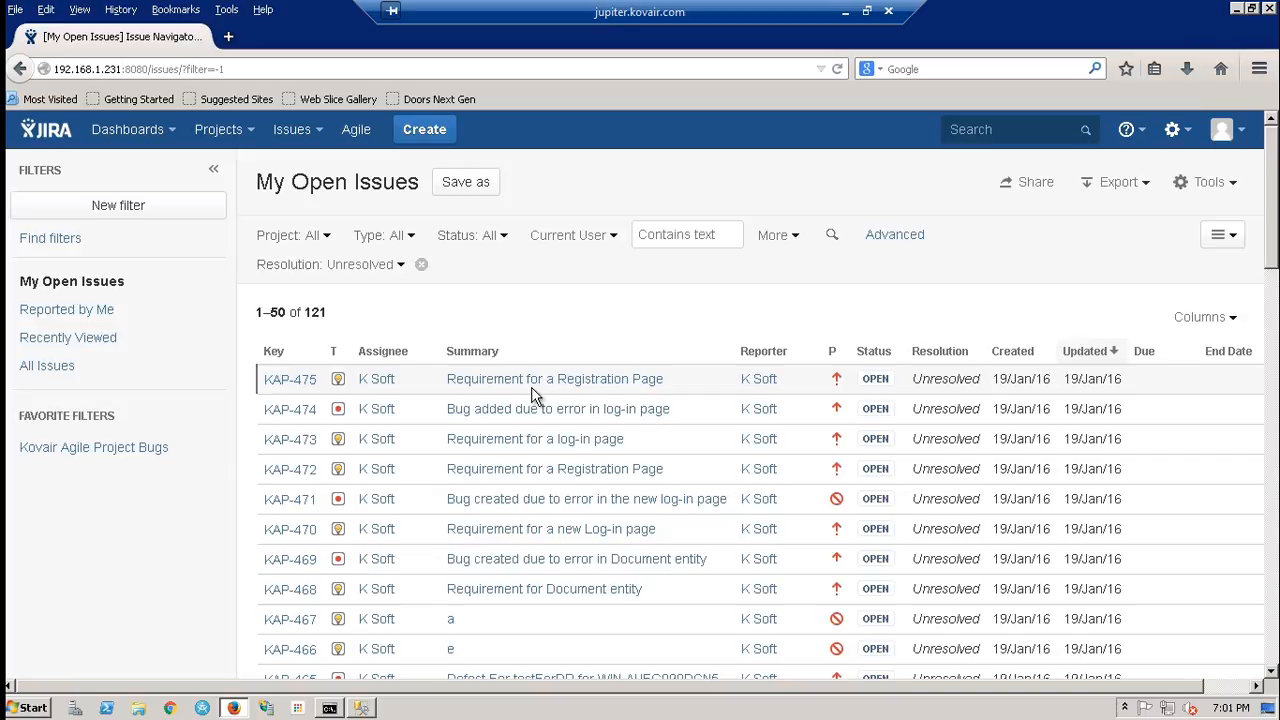
{"action": "mouse_move", "coordinate": [554, 378]}
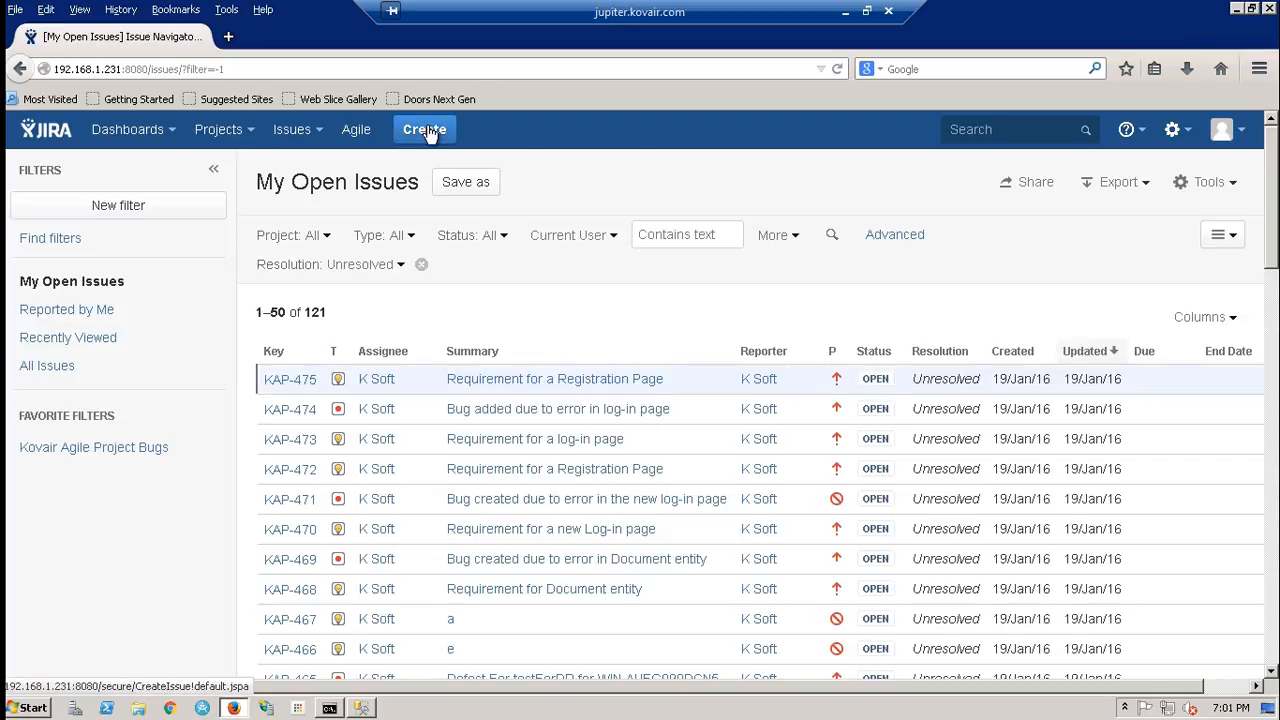
Step: Create a Jira bug titled 'Bug added due to error in Registration Page'
{"action": "left_click", "coordinate": [424, 129]}
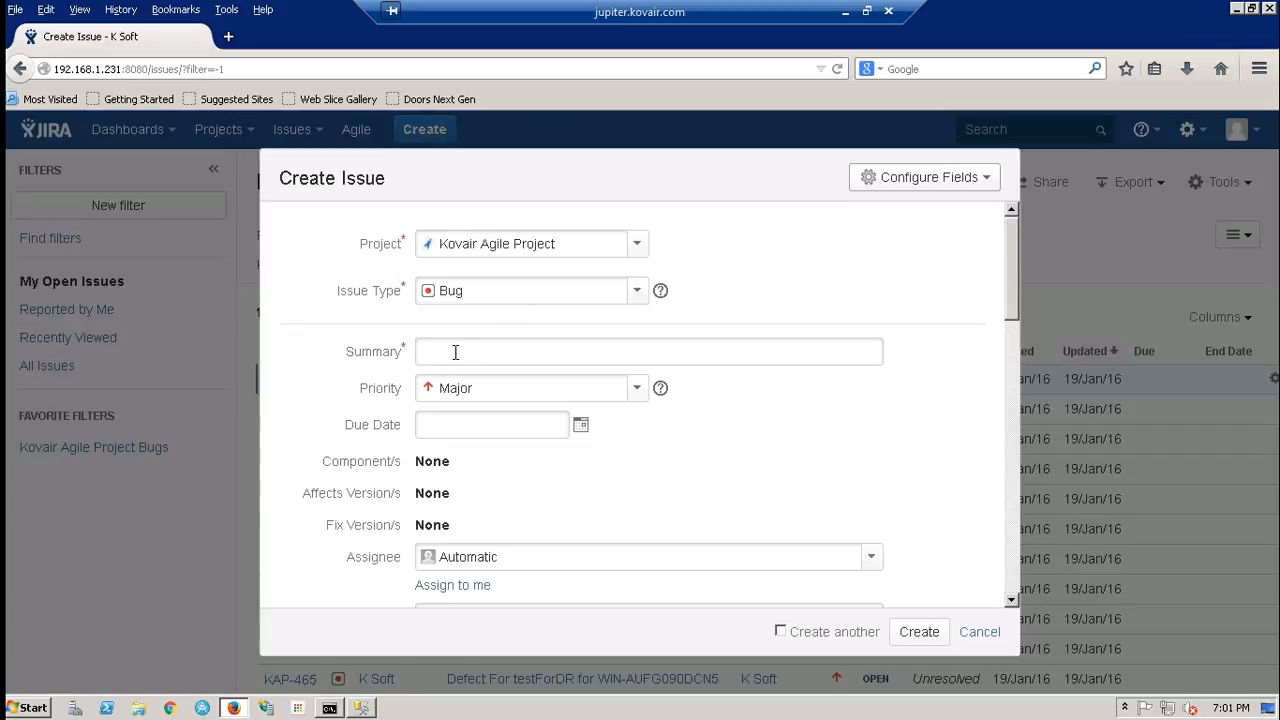
{"action": "type", "text": "Bug adde"}
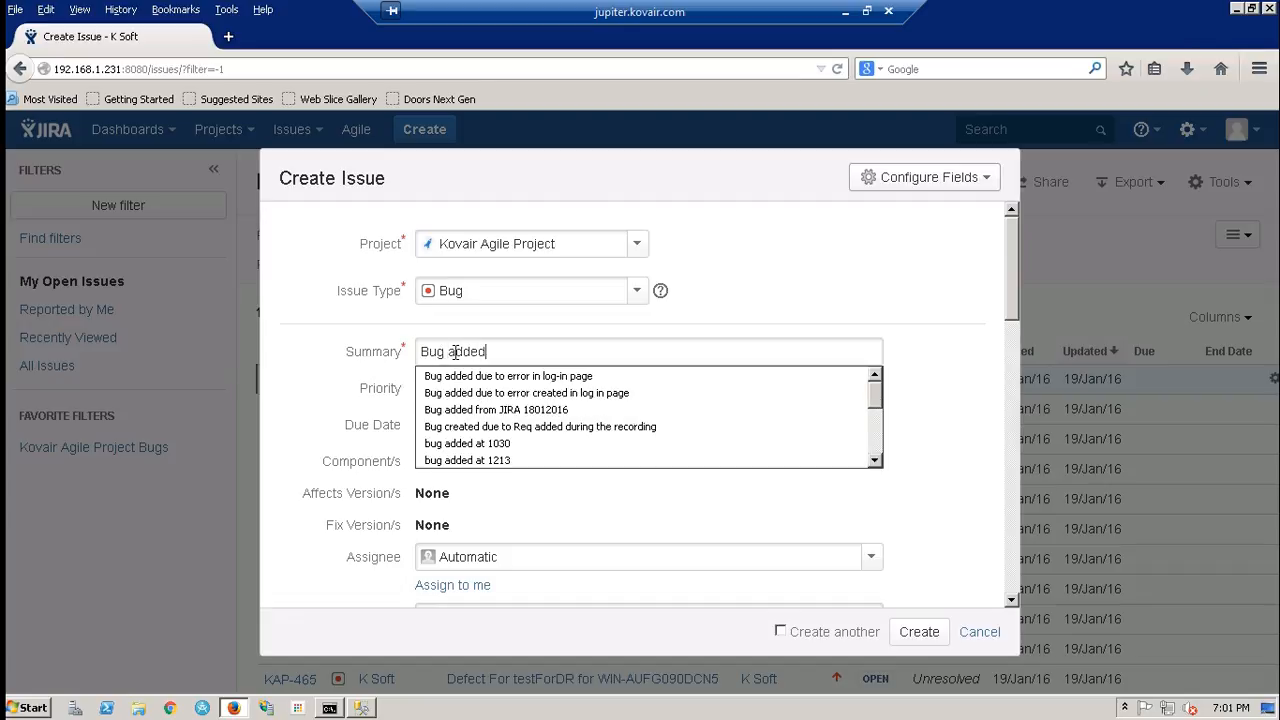
{"action": "type", "text": "due to error in Registration Page"}
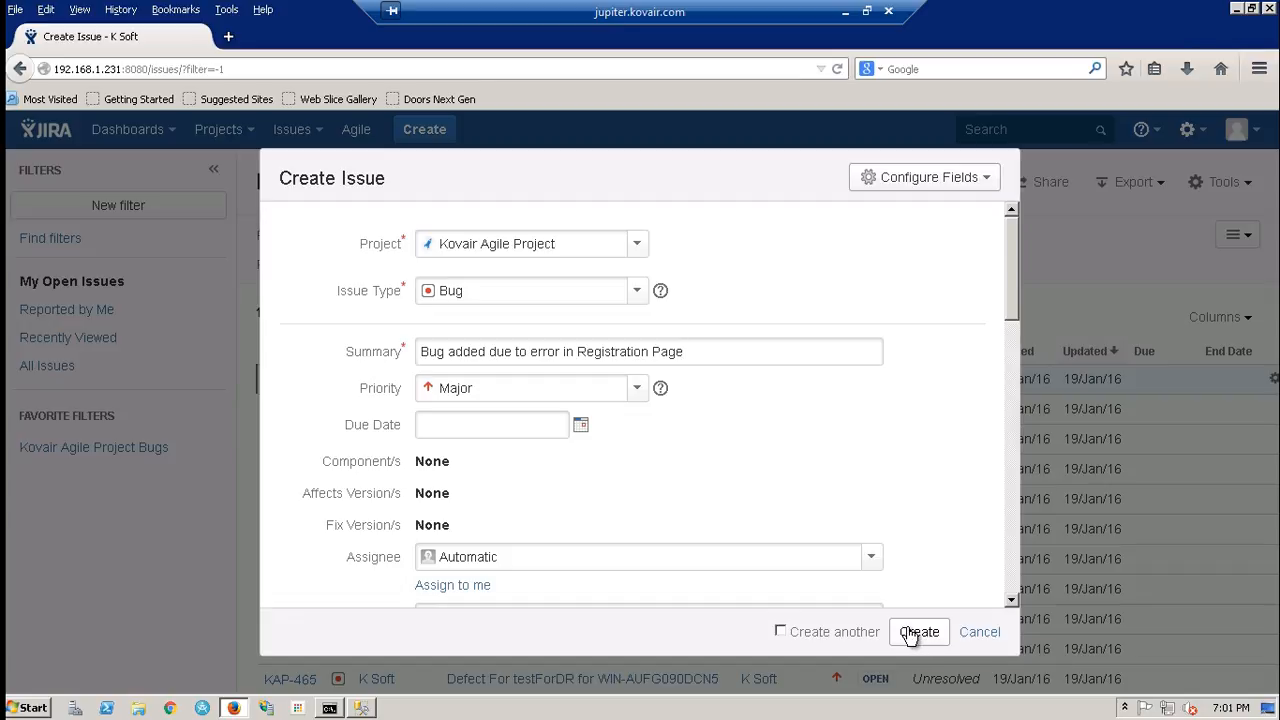
{"action": "left_click", "coordinate": [918, 631]}
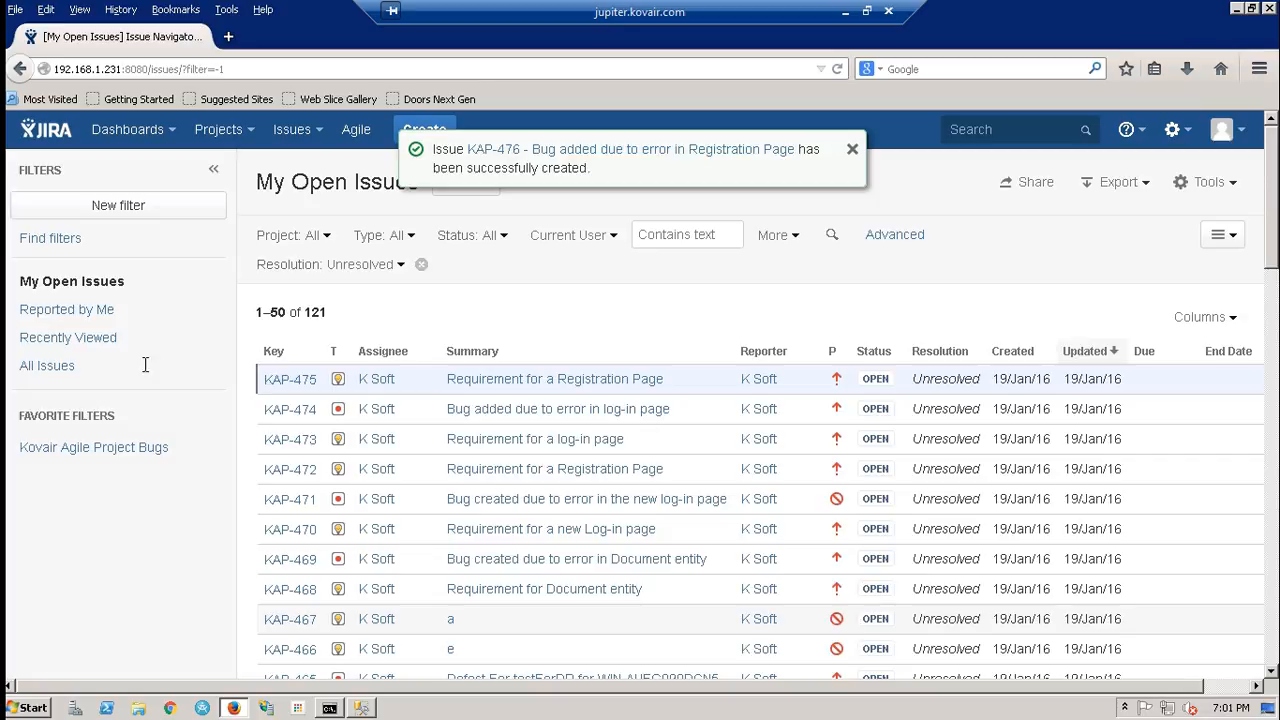
{"action": "mouse_move", "coordinate": [385, 122]}
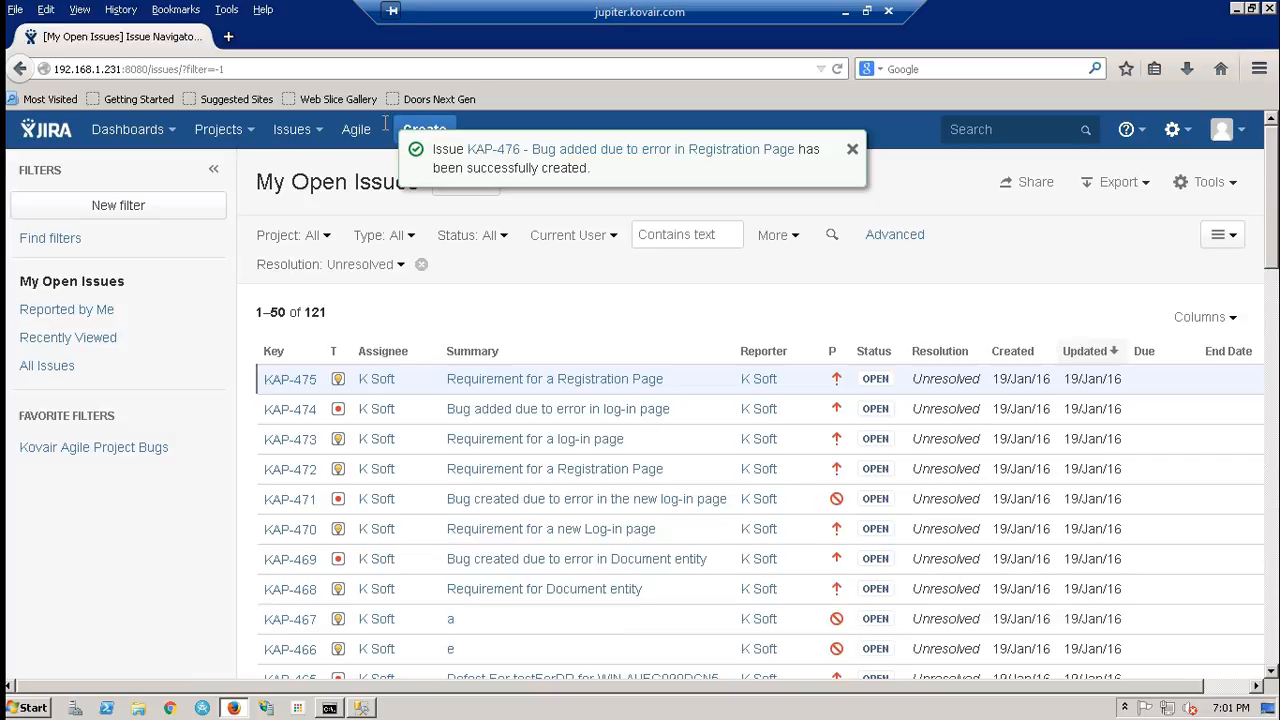
{"action": "mouse_move", "coordinate": [356, 129]}
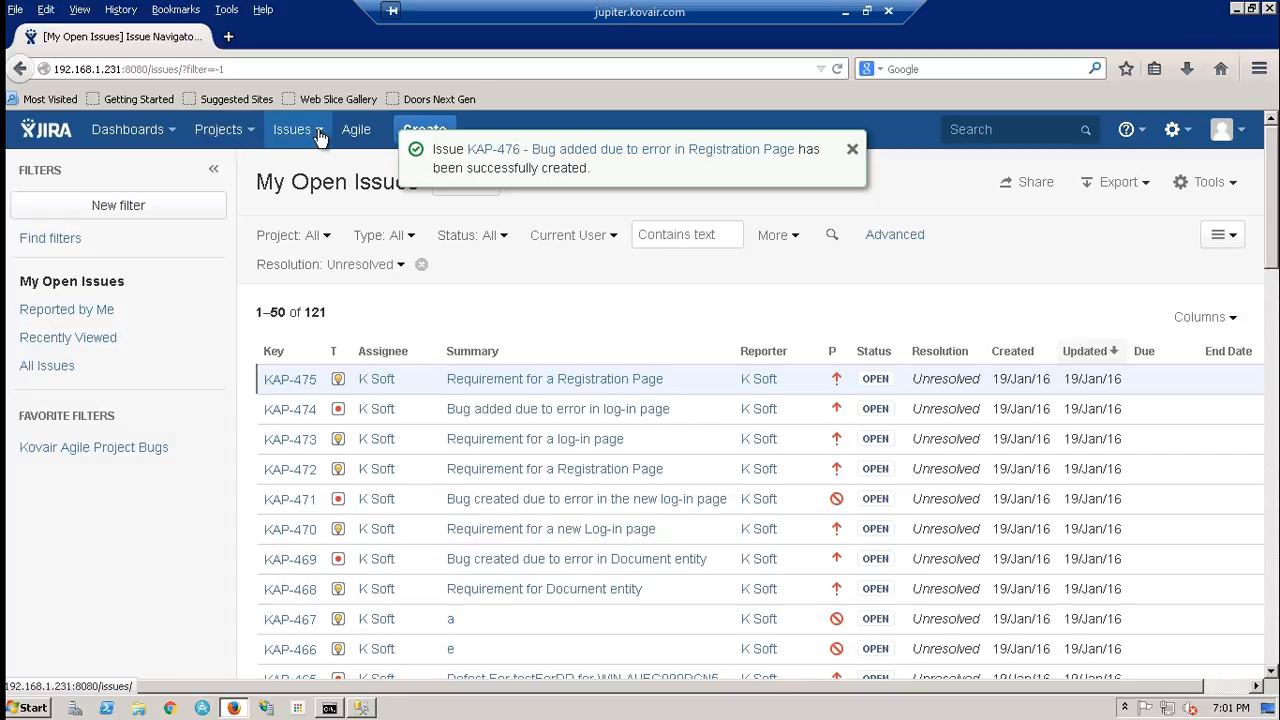
Step: Reach bug KAP-476 from recent issues and start a Link action on it
{"action": "left_click", "coordinate": [292, 129]}
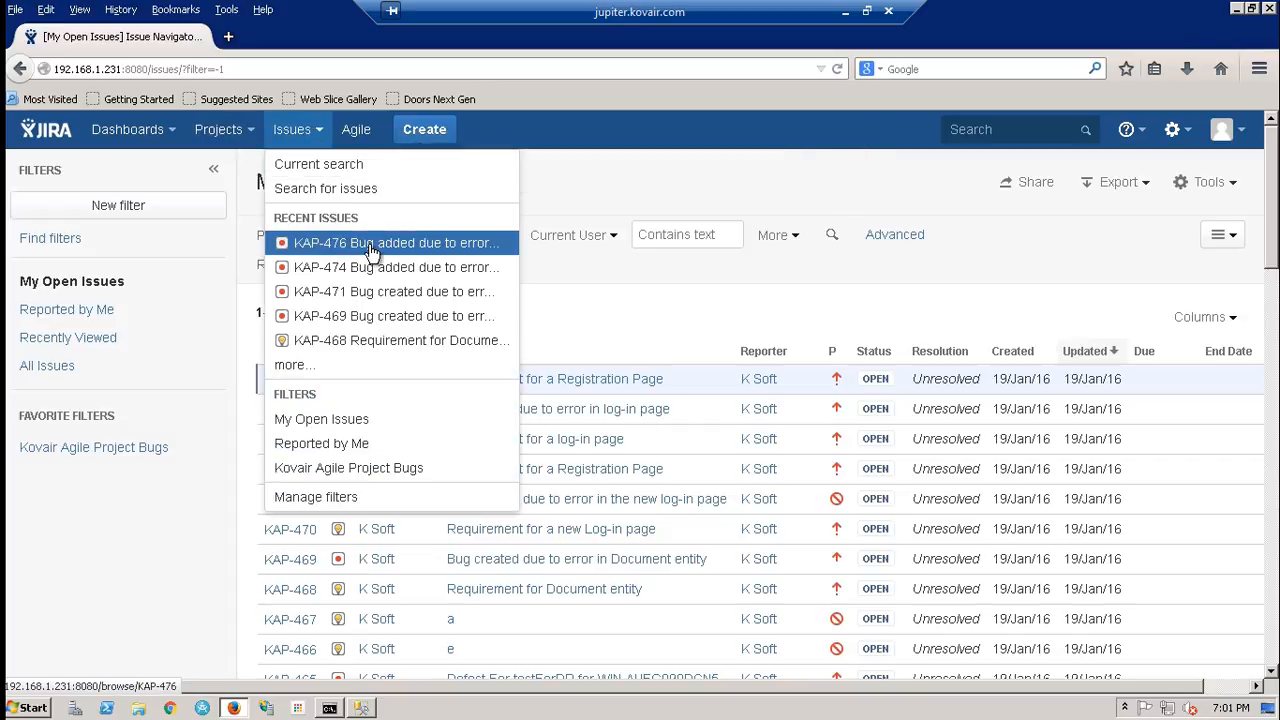
{"action": "left_click", "coordinate": [396, 243]}
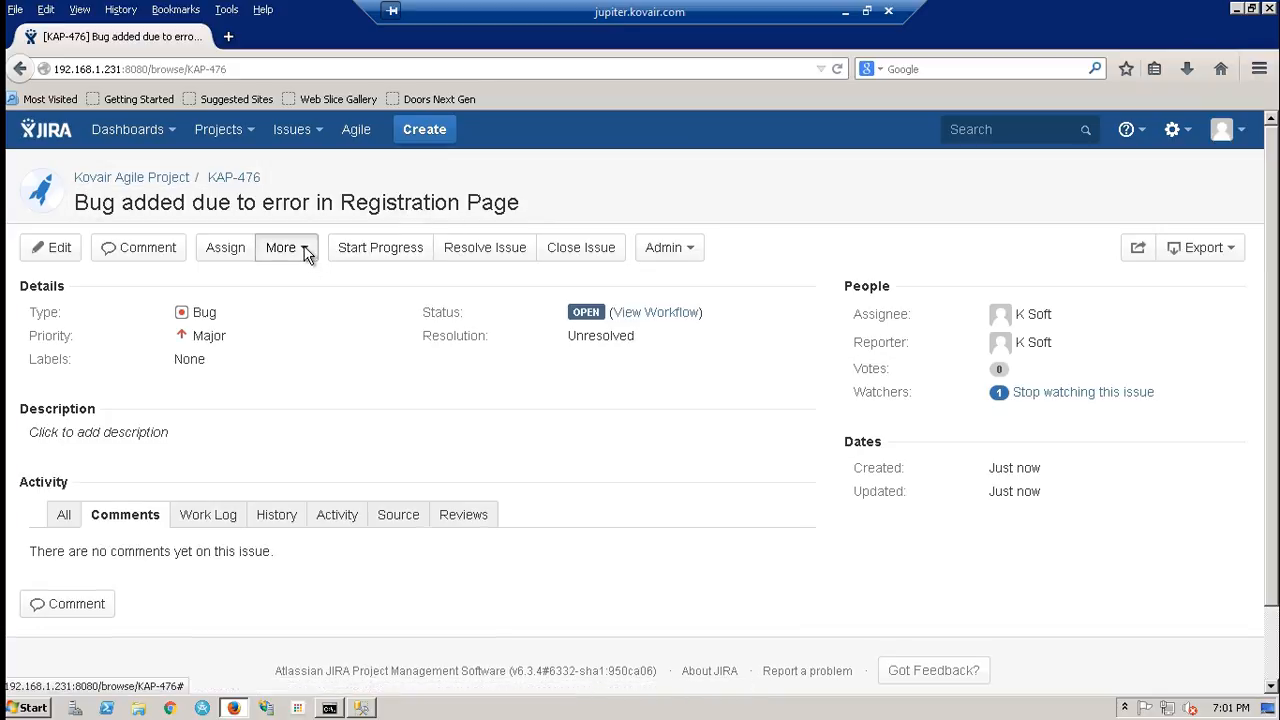
{"action": "left_click", "coordinate": [281, 247]}
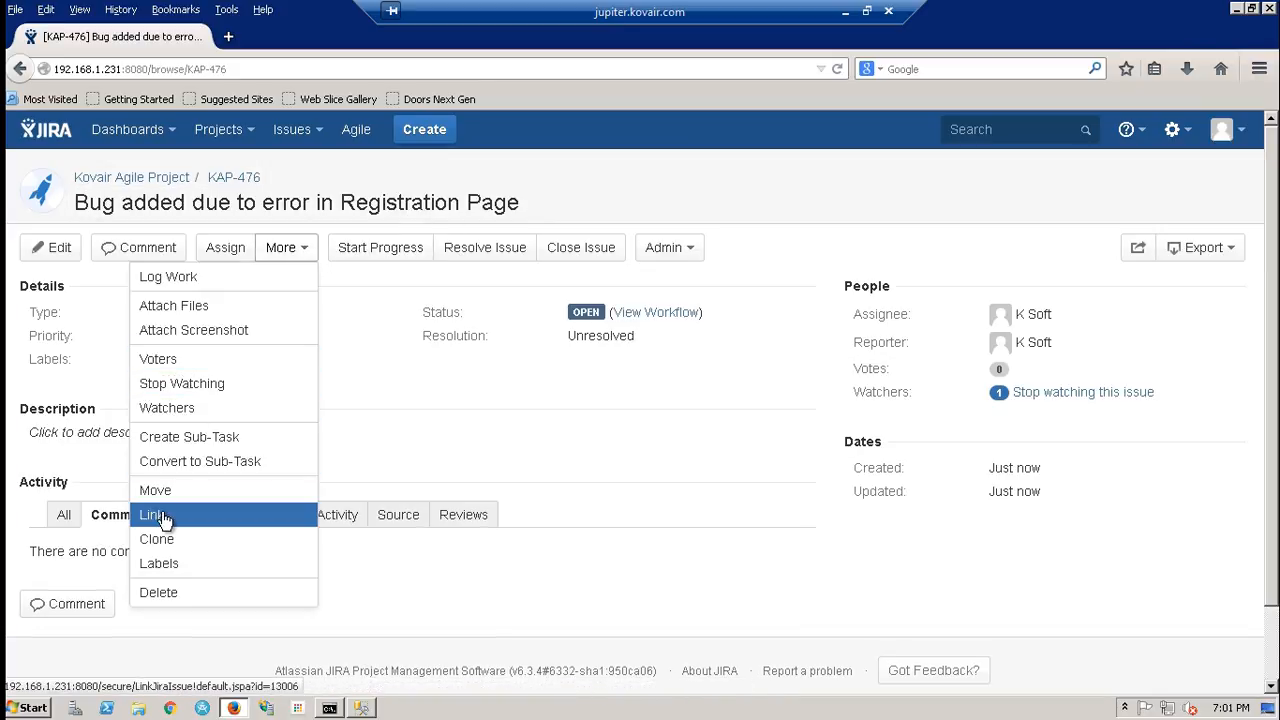
{"action": "left_click", "coordinate": [153, 514]}
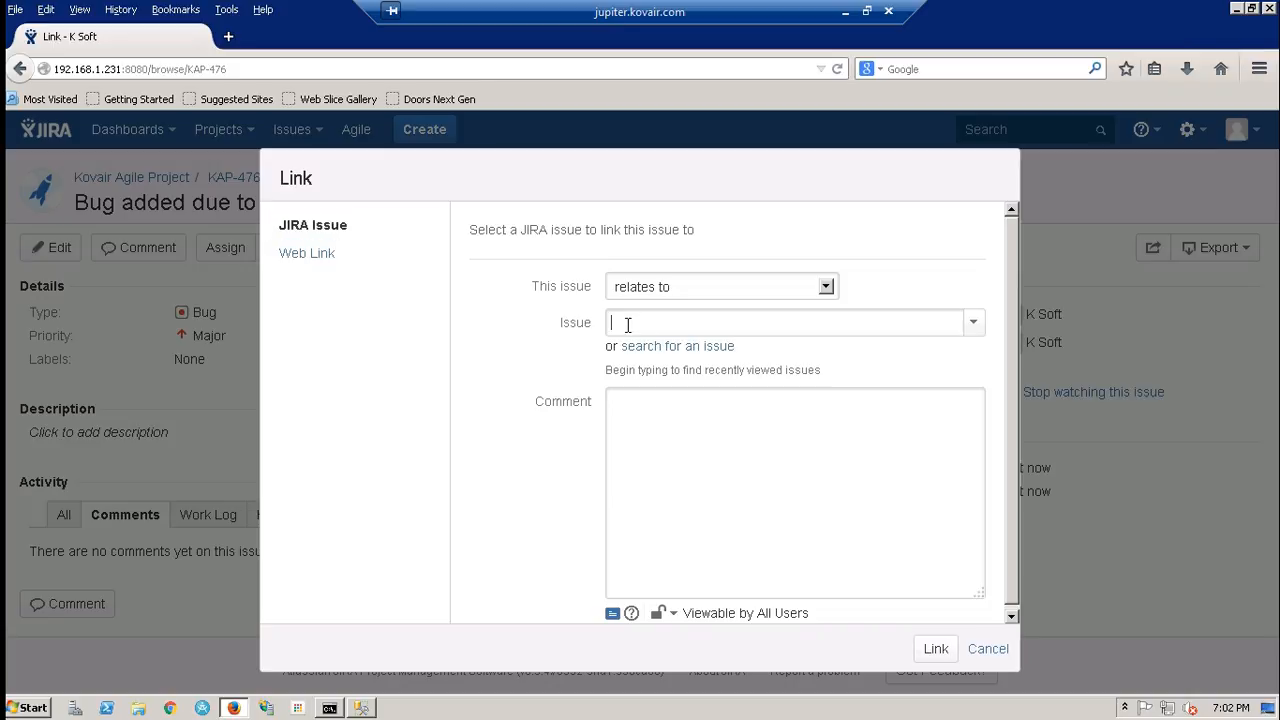
Step: Link KAP-476 with 'relates to' to requirement KAP-475, Requirement for a Registration Page
{"action": "type", "text": "4"}
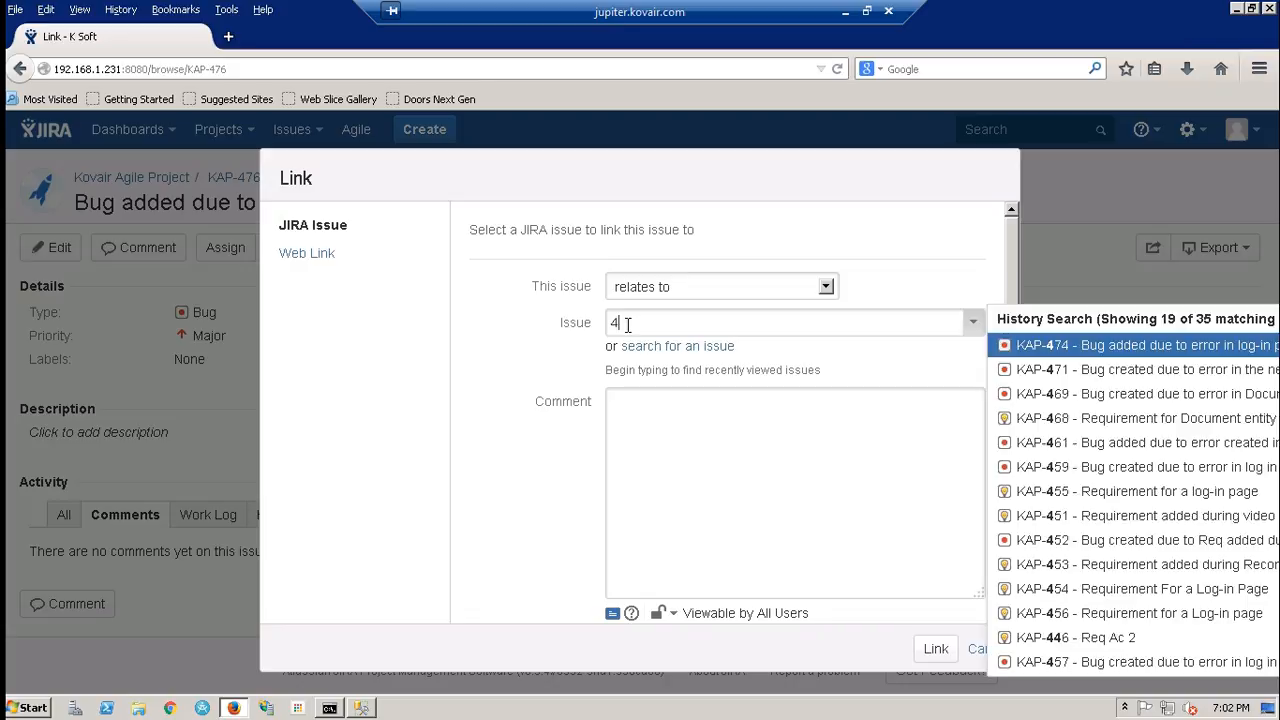
{"action": "type", "text": "75"}
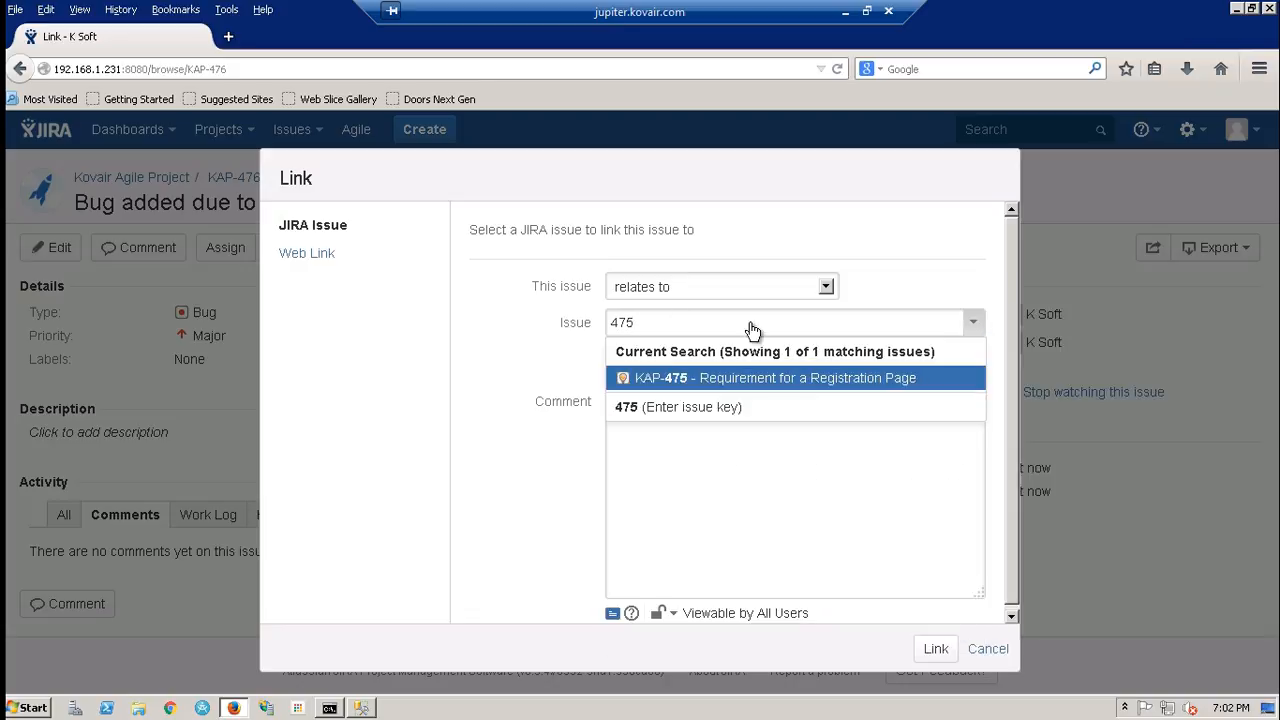
{"action": "left_click", "coordinate": [771, 377]}
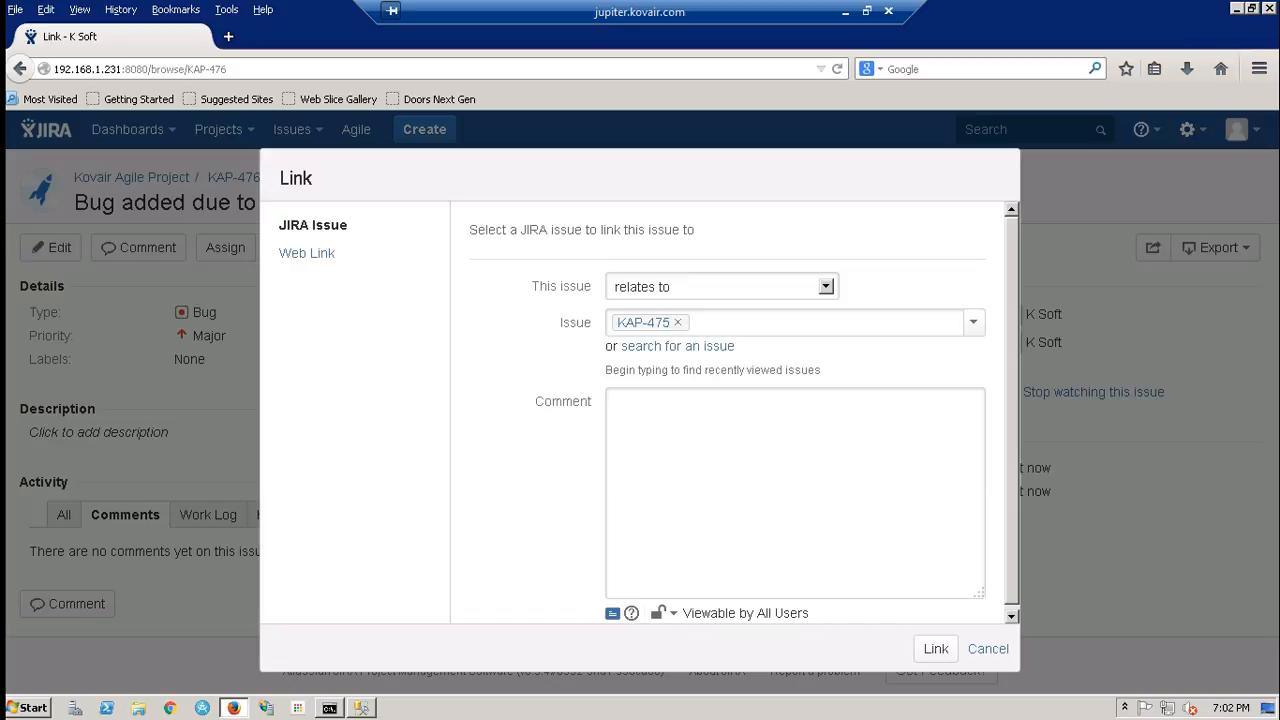
{"action": "left_click", "coordinate": [935, 648]}
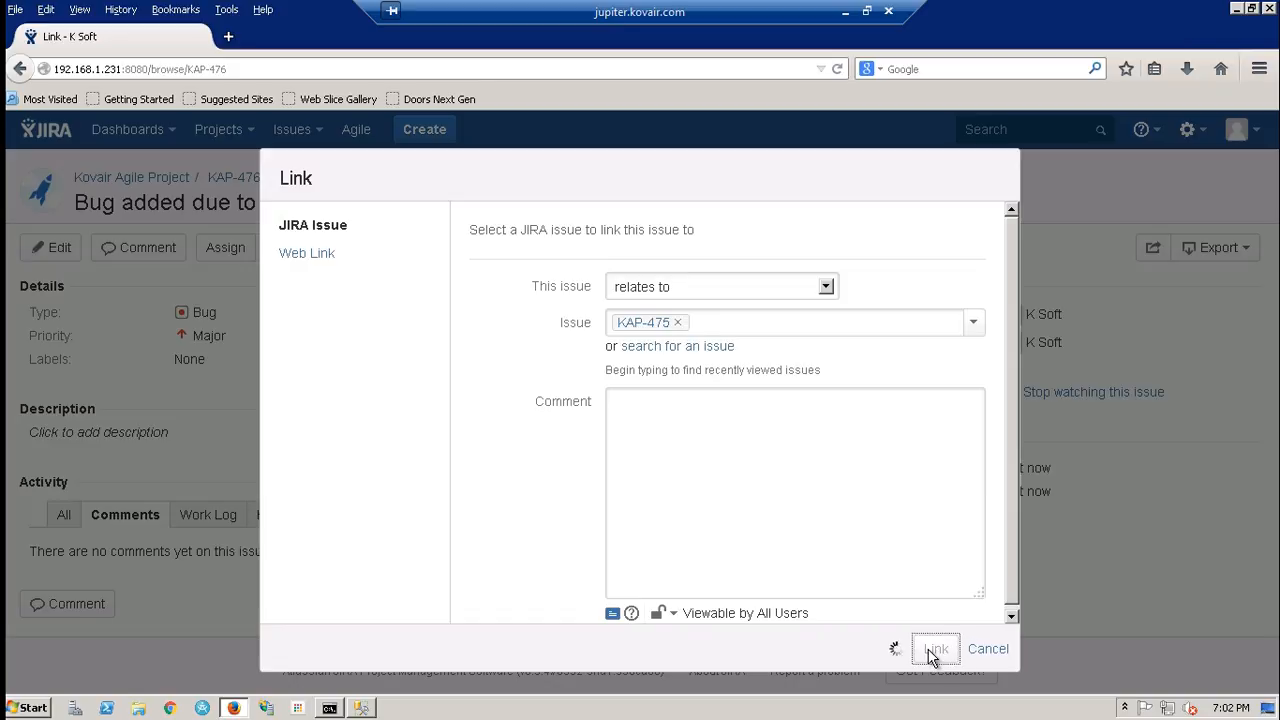
{"action": "left_click", "coordinate": [934, 648]}
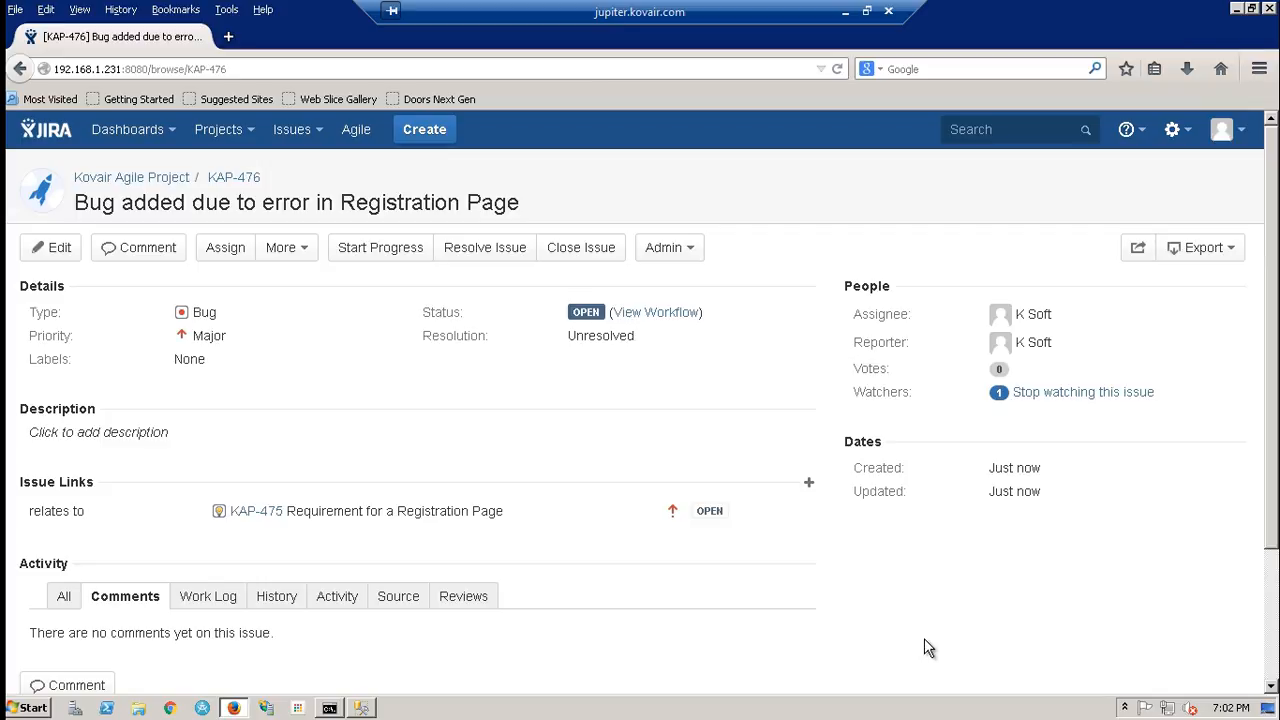
{"action": "mouse_move", "coordinate": [903, 627]}
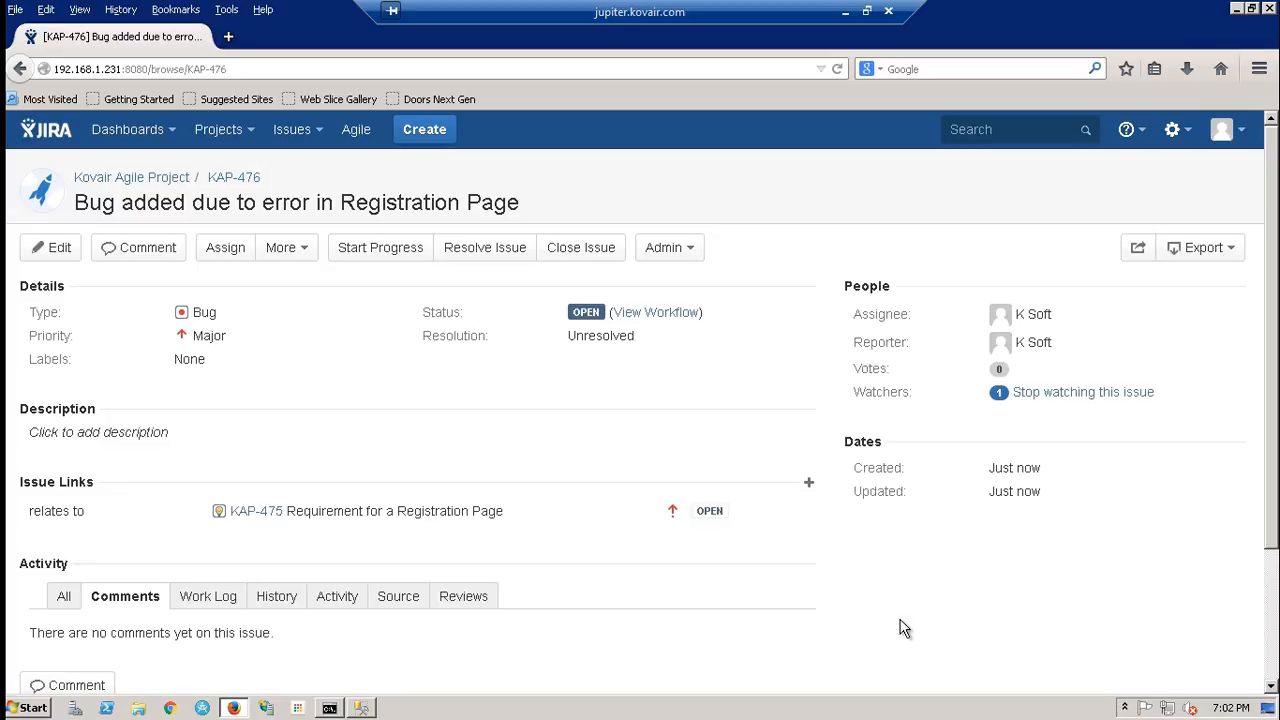
{"action": "mouse_move", "coordinate": [816, 20]}
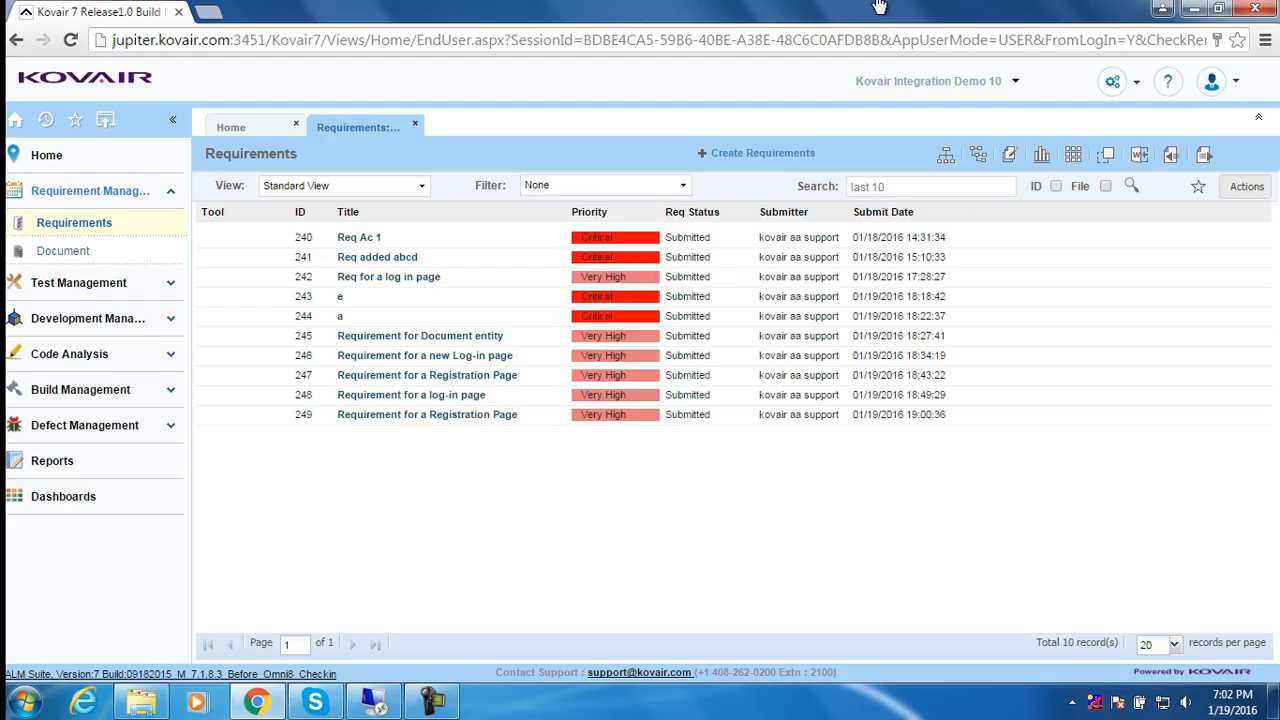
Step: Show the last page of Kovair defects, where synced defect 230 about the Registration Page appears
{"action": "left_click", "coordinate": [85, 368]}
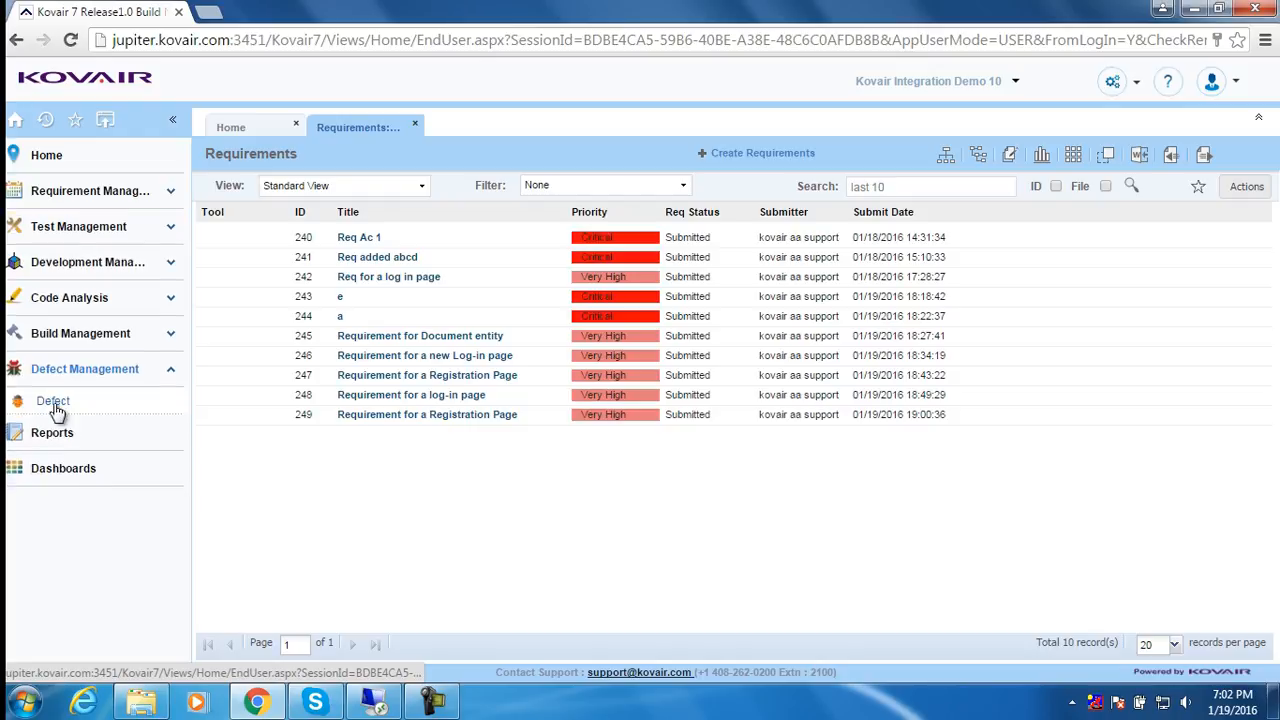
{"action": "left_click", "coordinate": [54, 400]}
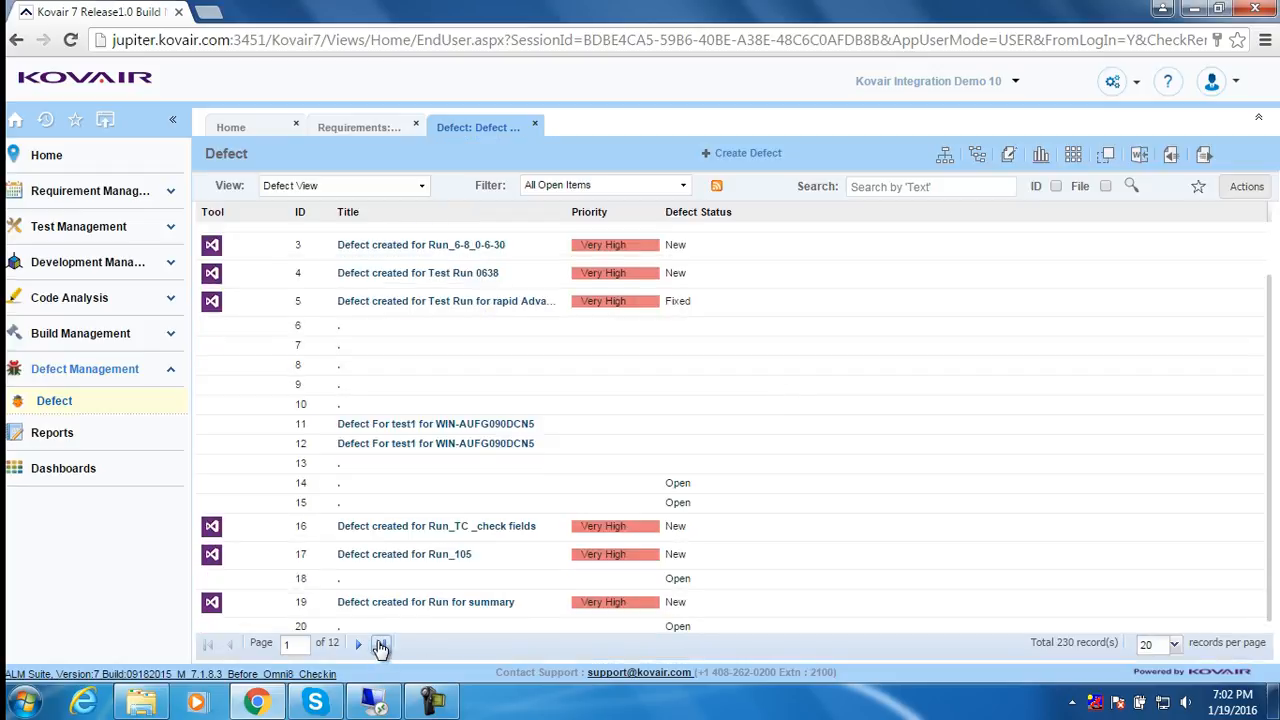
{"action": "left_click", "coordinate": [381, 644]}
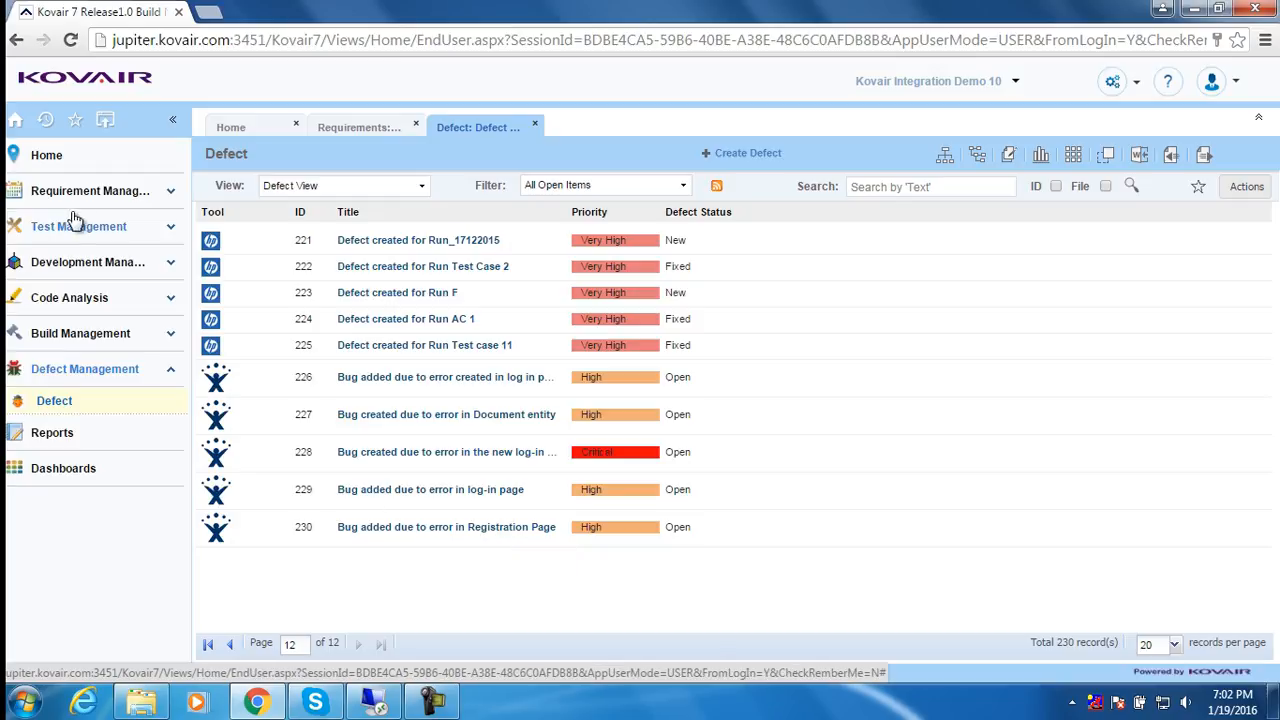
{"action": "mouse_move", "coordinate": [307, 262]}
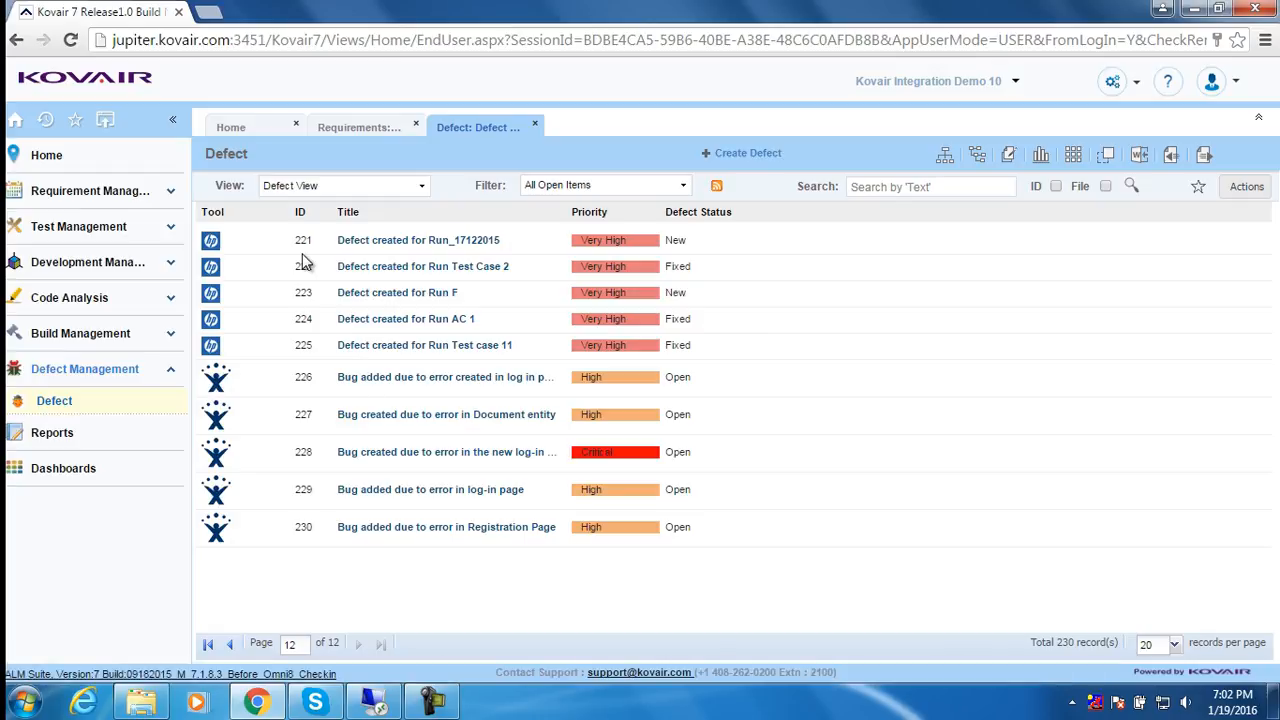
{"action": "left_click", "coordinate": [90, 191]}
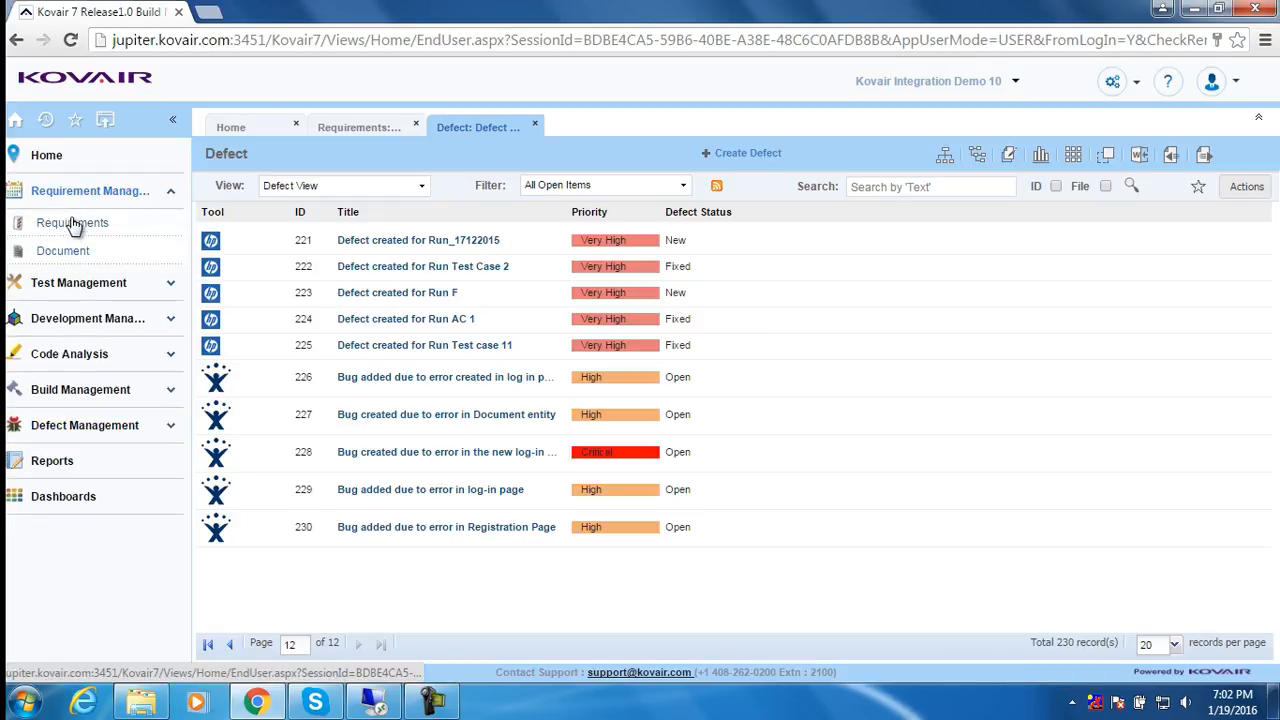
Step: Expand requirement 249 in the Req Traceability View to reveal its linked defect 230
{"action": "left_click", "coordinate": [72, 222]}
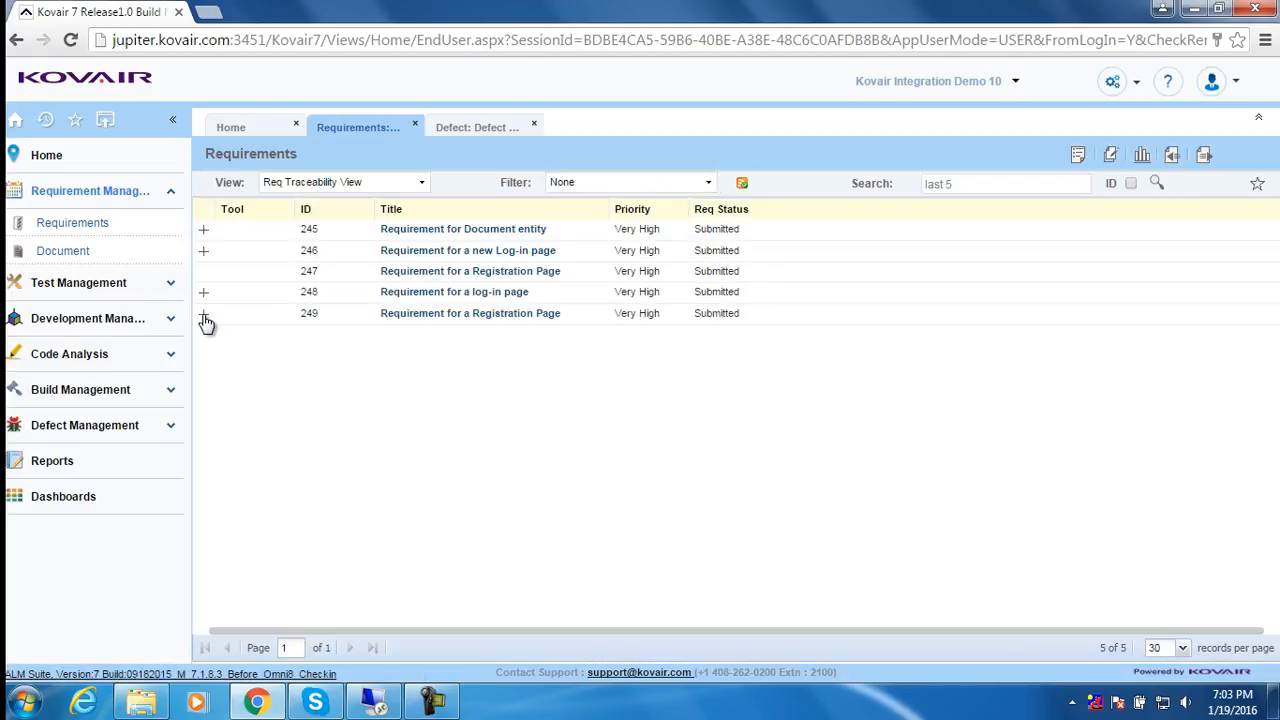
{"action": "left_click", "coordinate": [204, 313]}
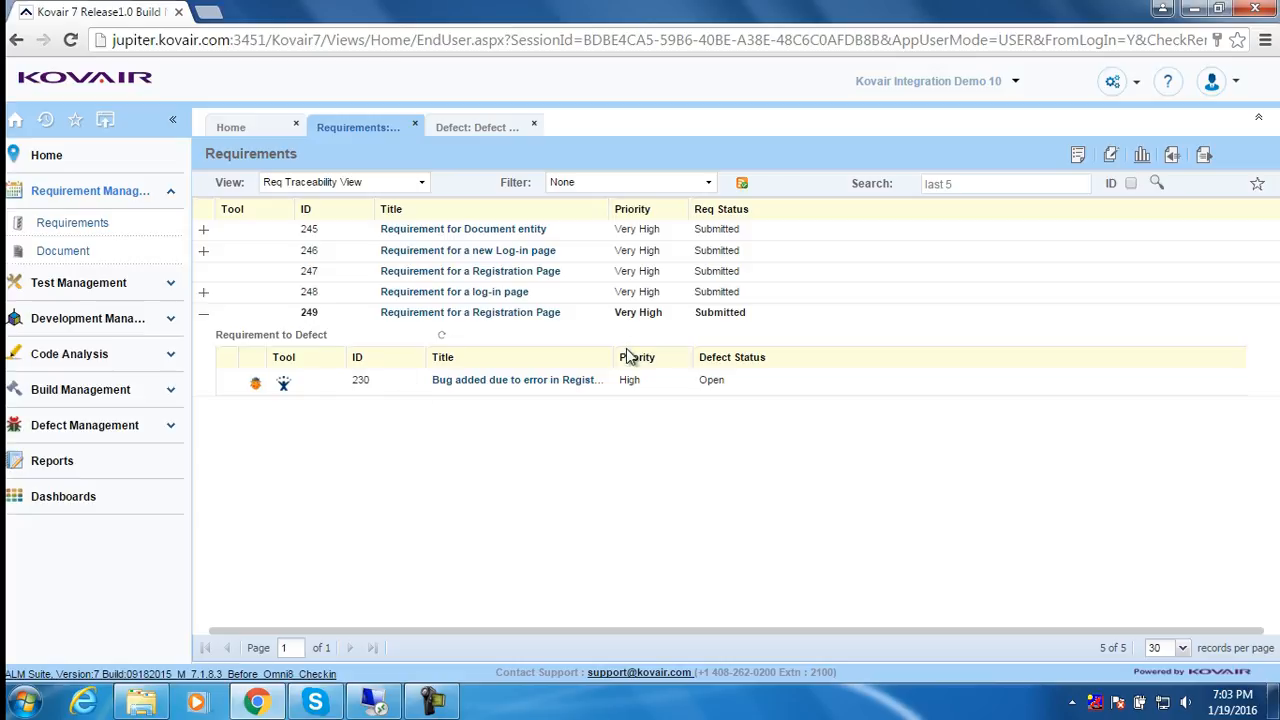
{"action": "mouse_move", "coordinate": [690, 356]}
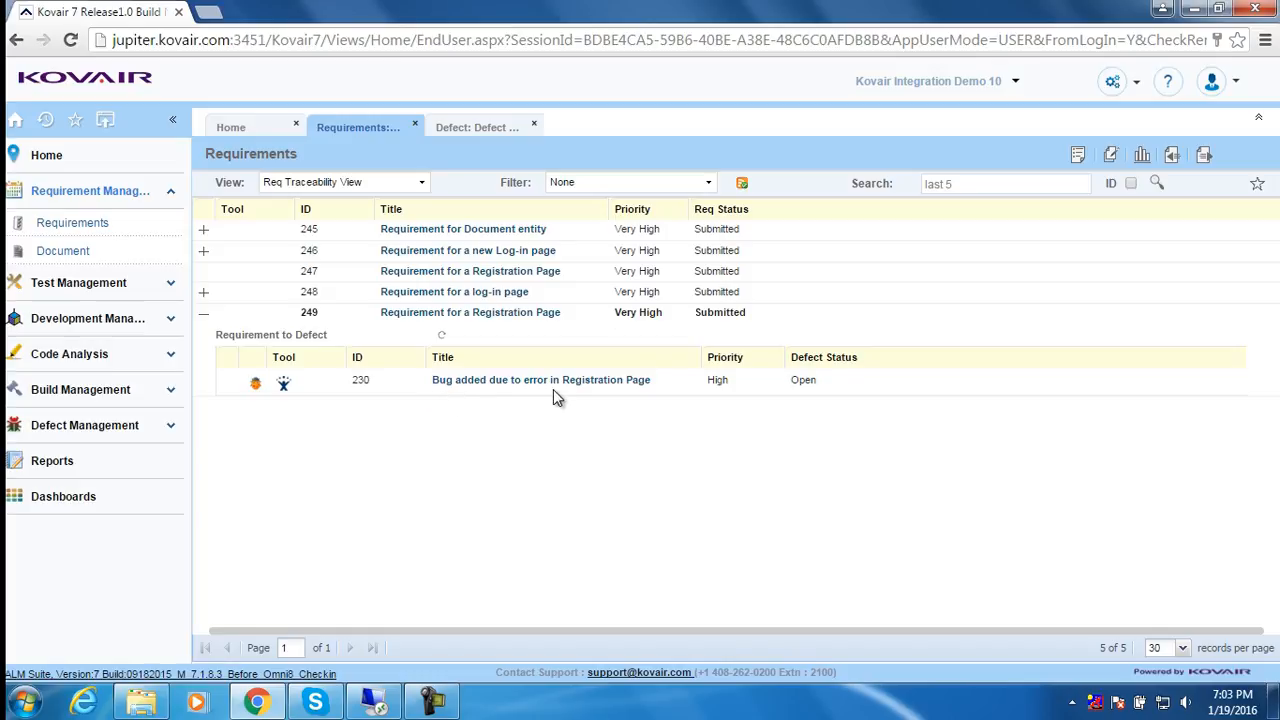
{"action": "mouse_move", "coordinate": [645, 390]}
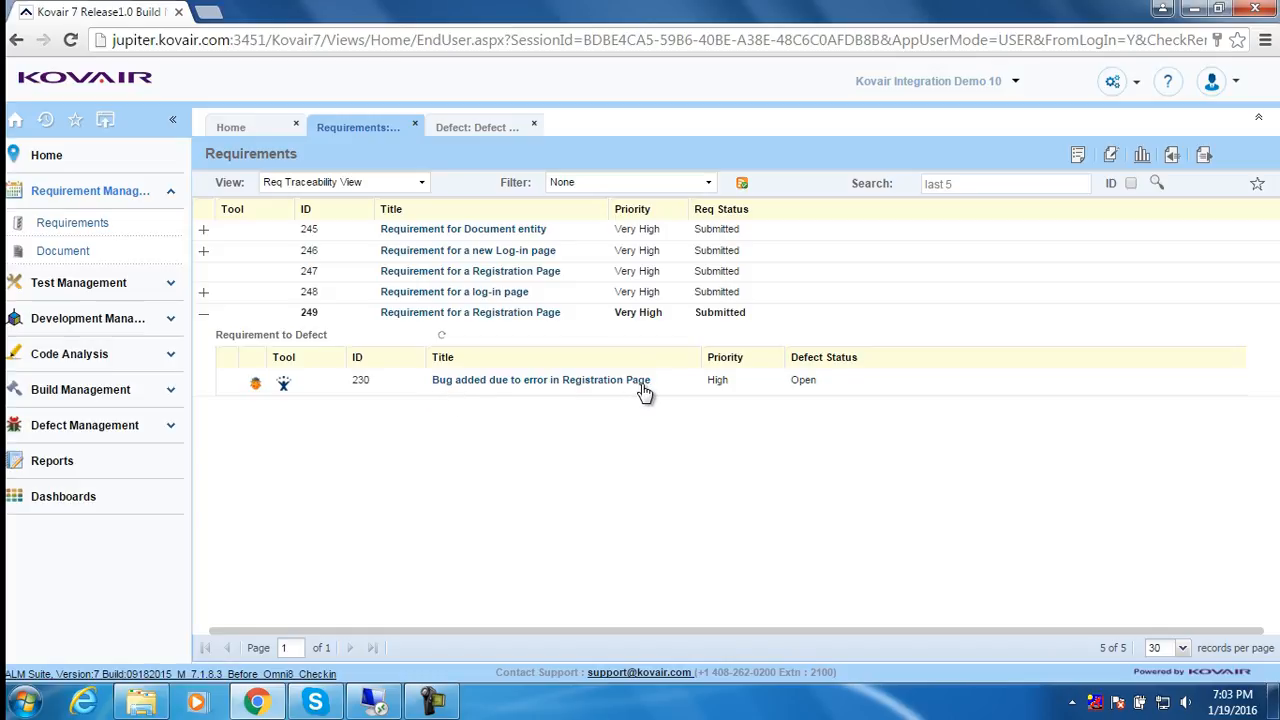